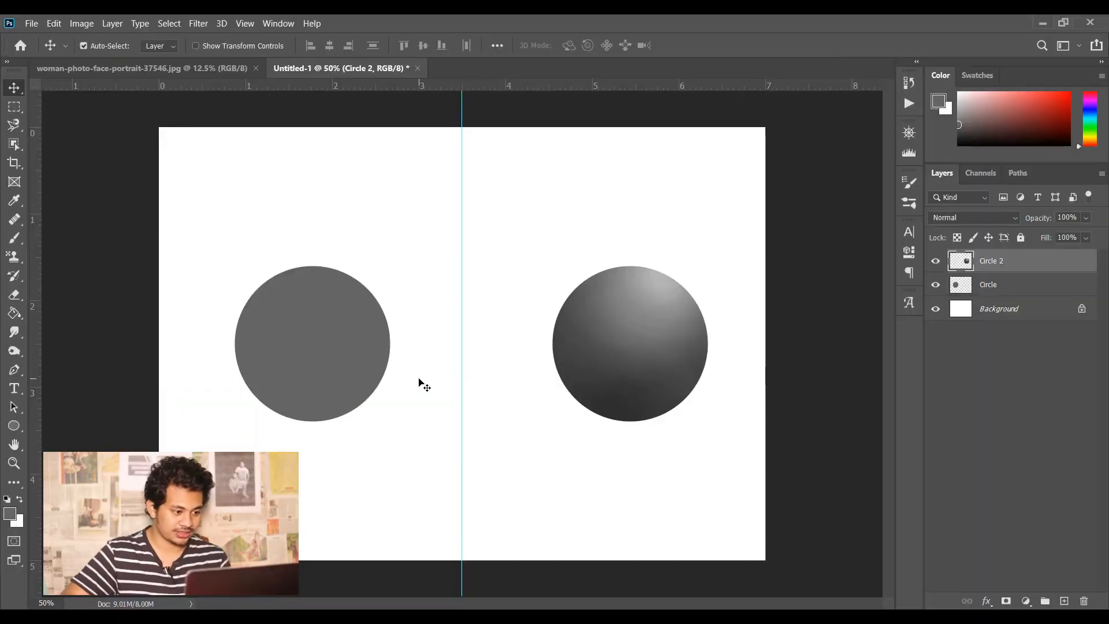
mouse_move(651, 352)
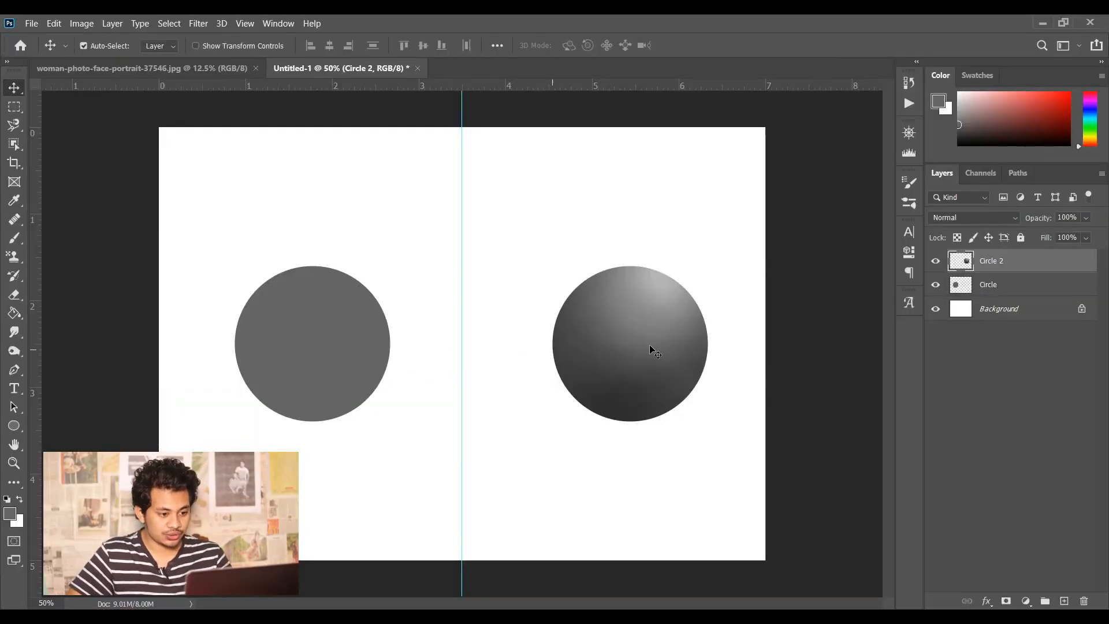
mouse_move(664, 337)
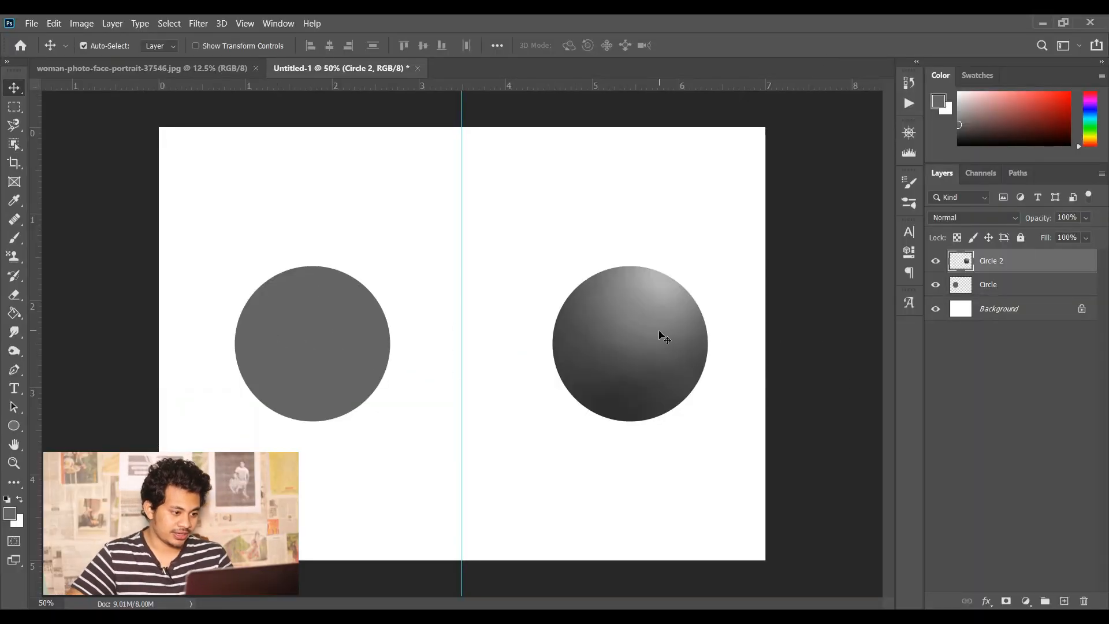
mouse_move(679, 362)
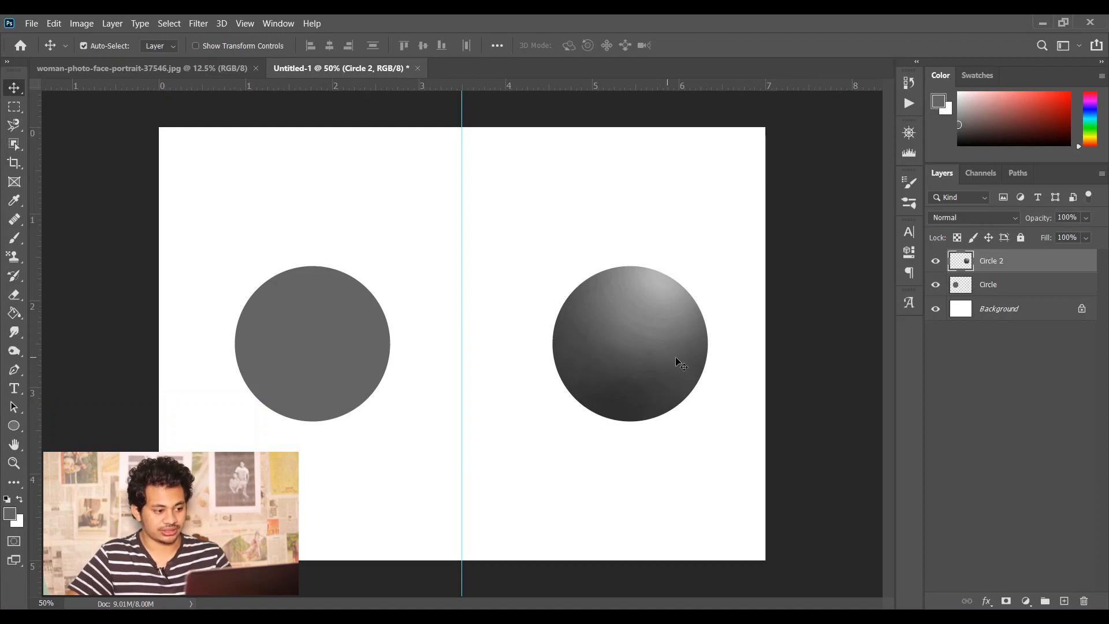
mouse_move(333, 368)
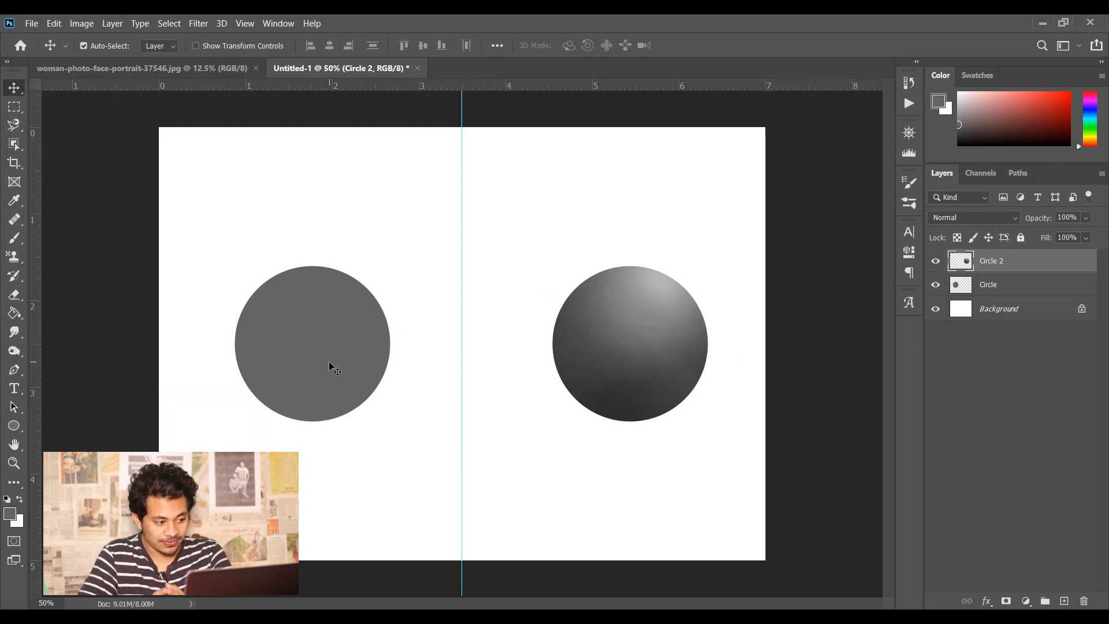
mouse_move(634, 382)
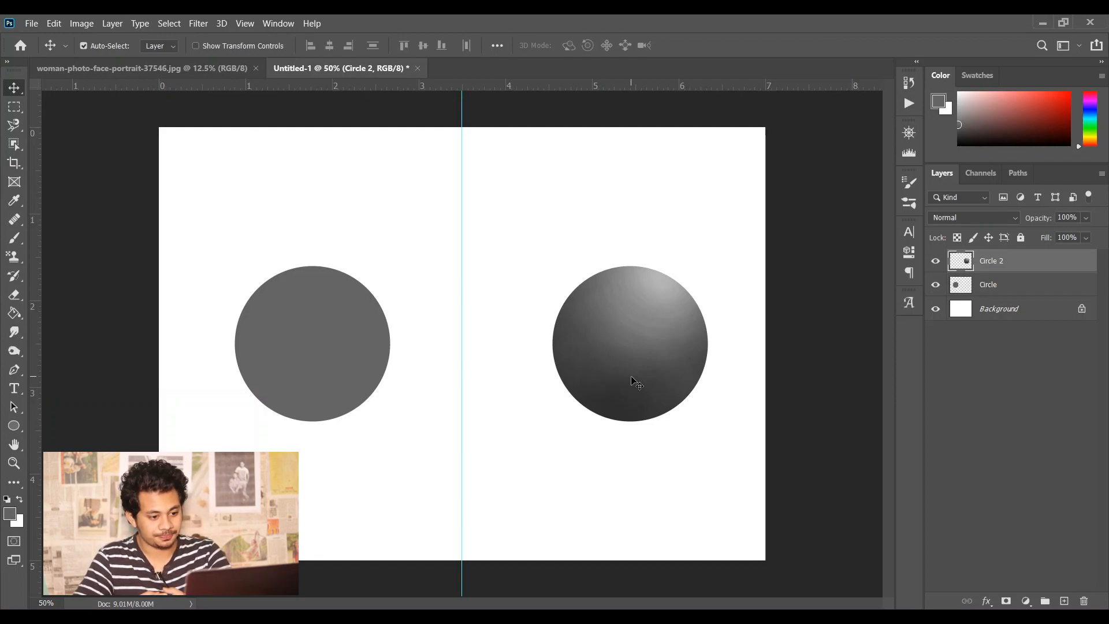
mouse_move(643, 356)
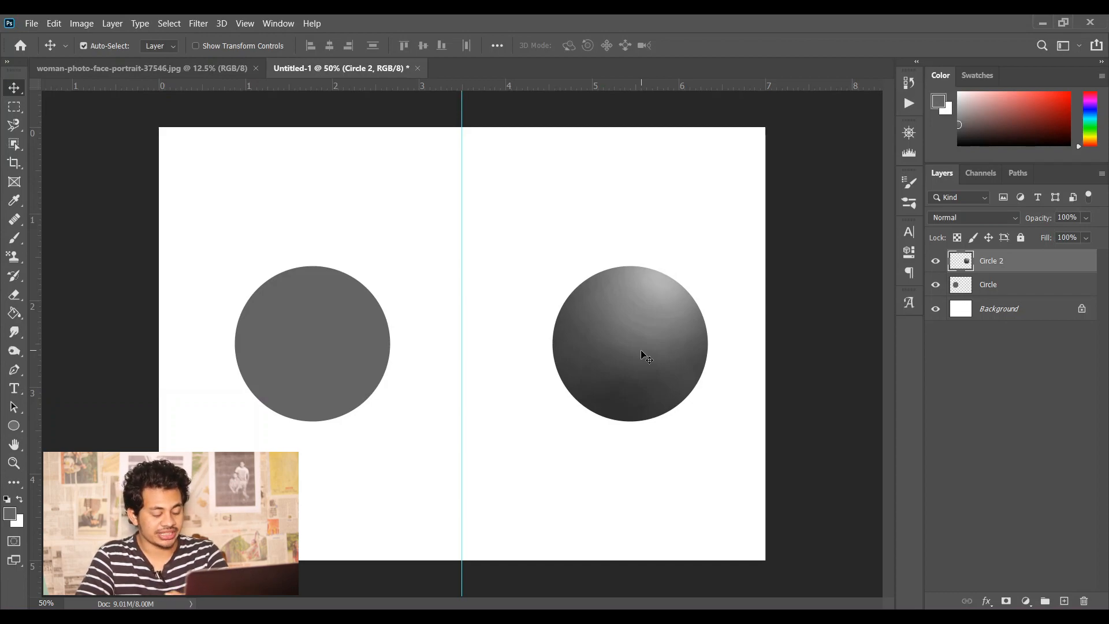
mouse_move(682, 329)
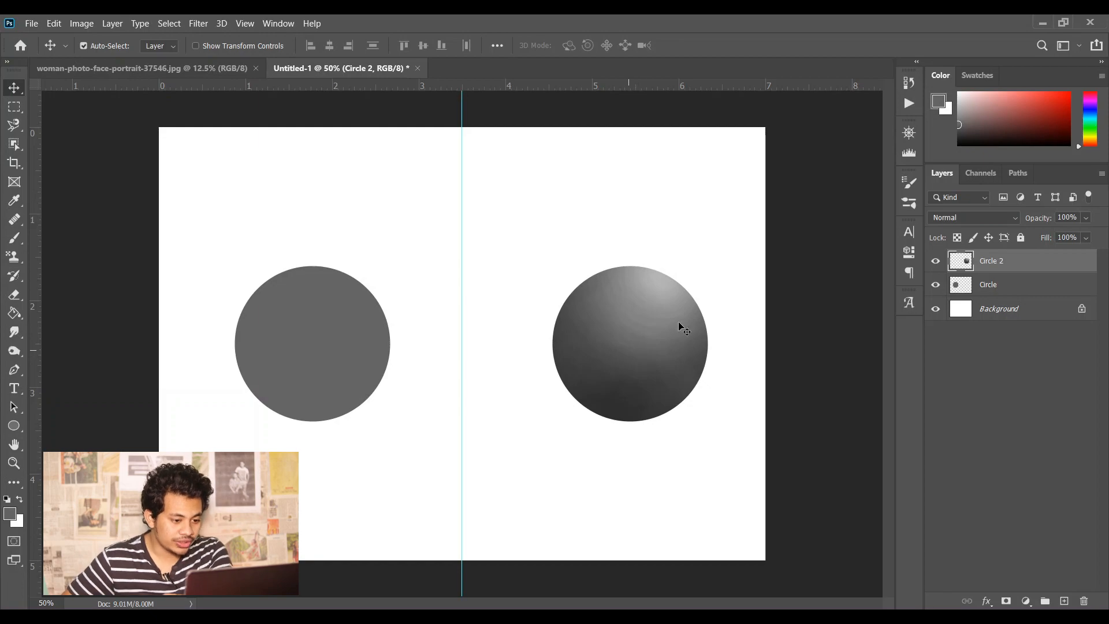
mouse_move(669, 372)
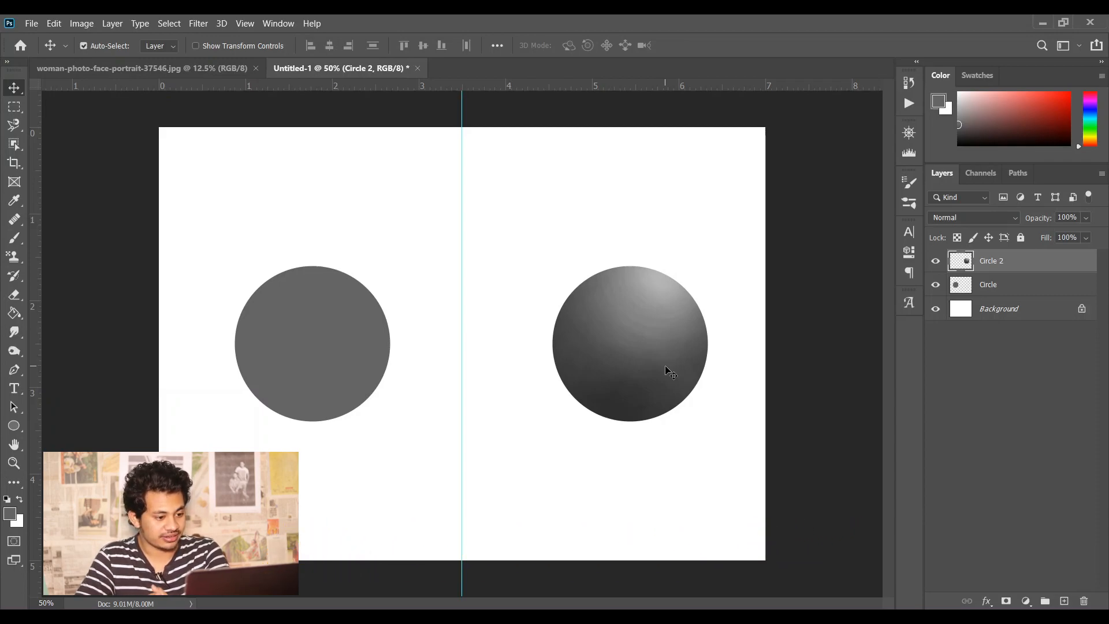
mouse_move(544, 374)
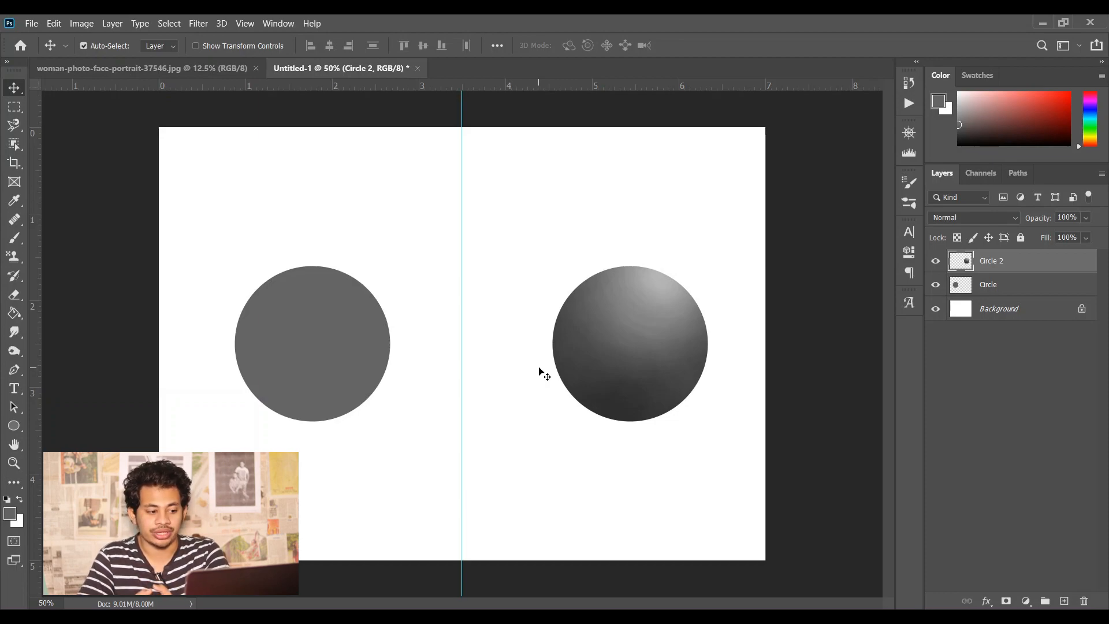
mouse_move(568, 54)
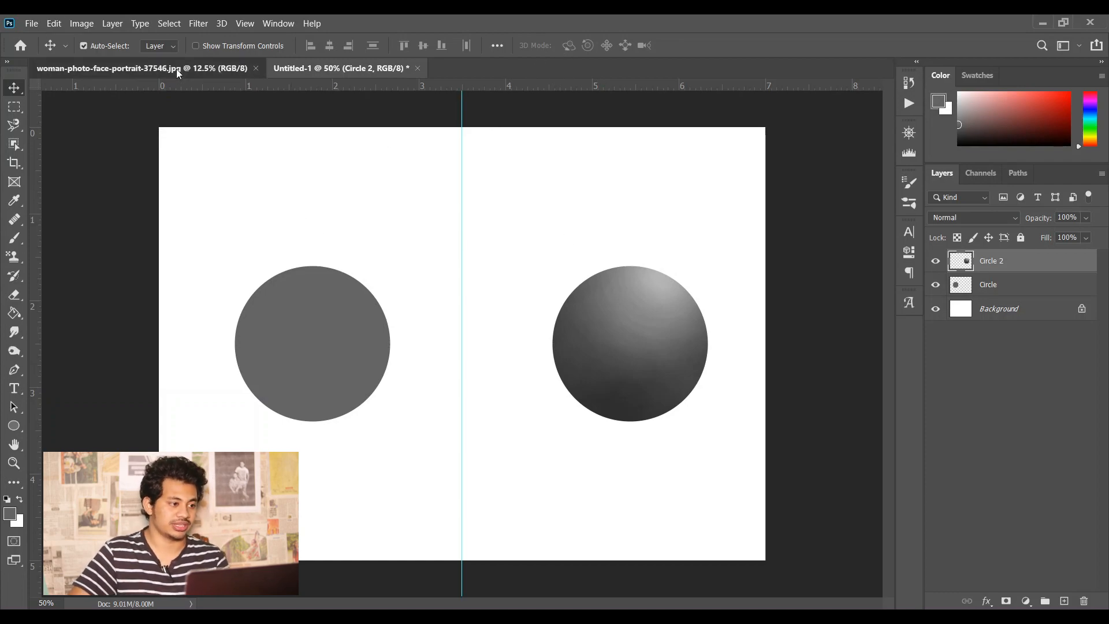
On the portrait, add a Curves 1 adjustment layer set to Screen and hide it.
left_click(127, 68)
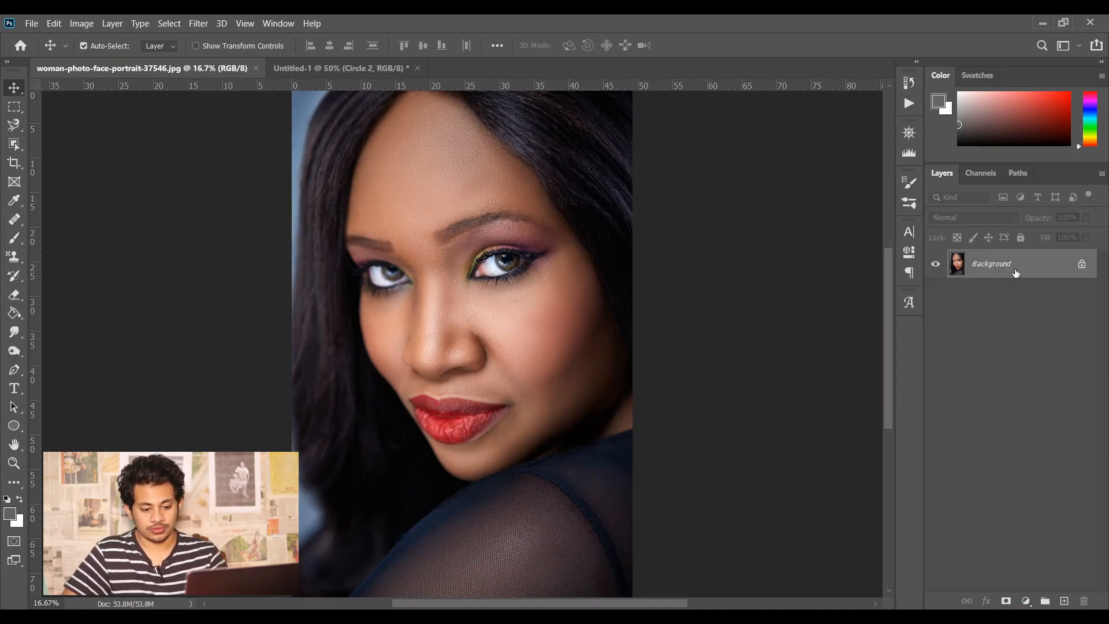
left_click(1025, 601)
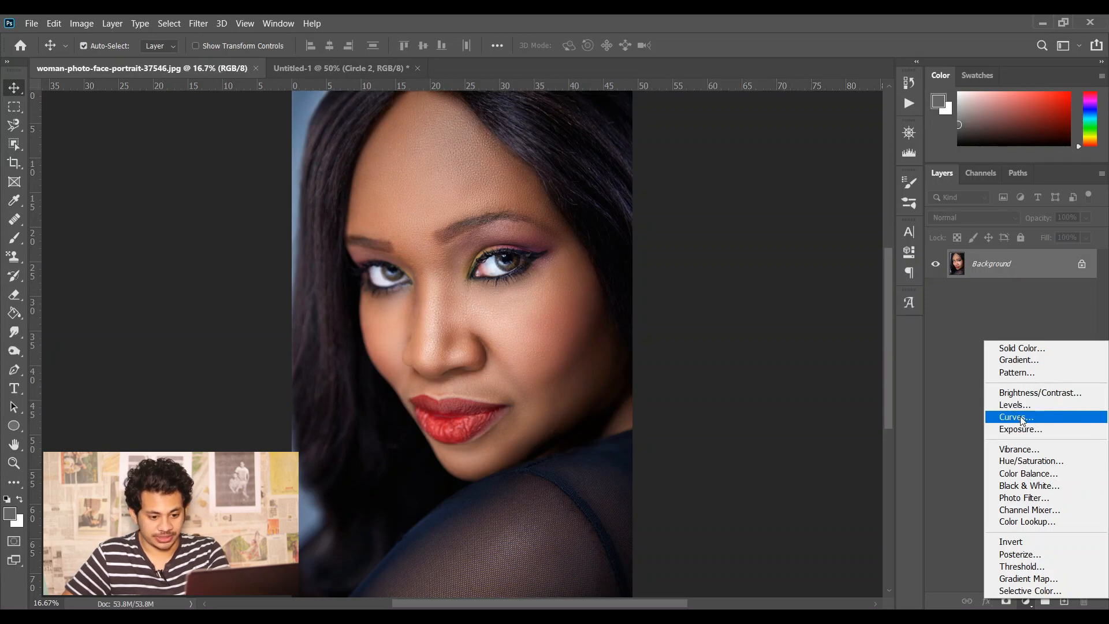
left_click(1013, 417)
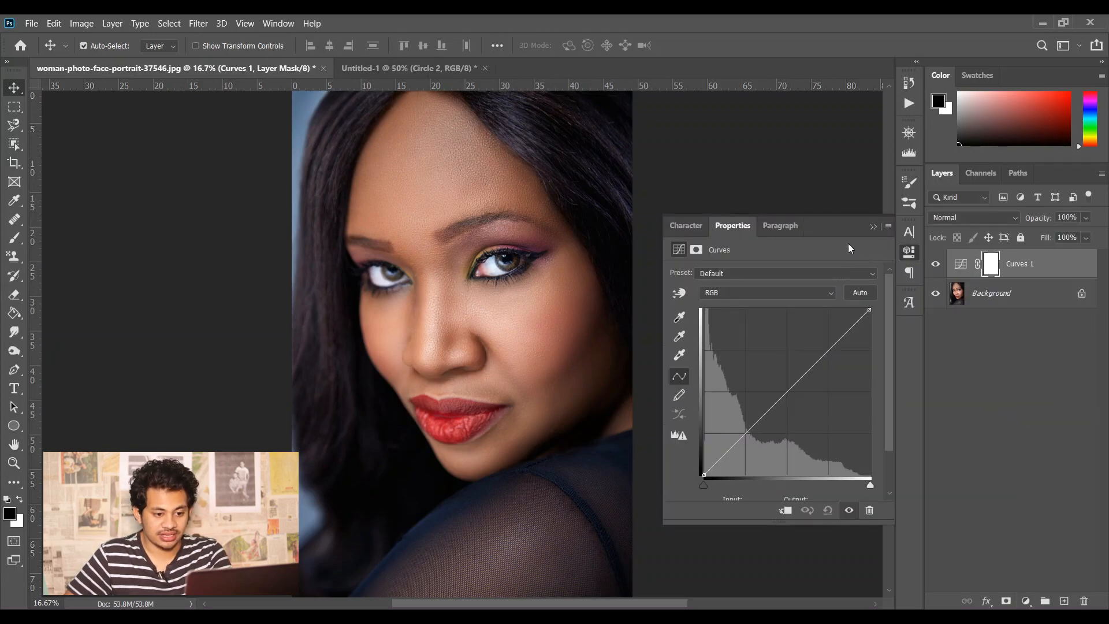
left_click(873, 225)
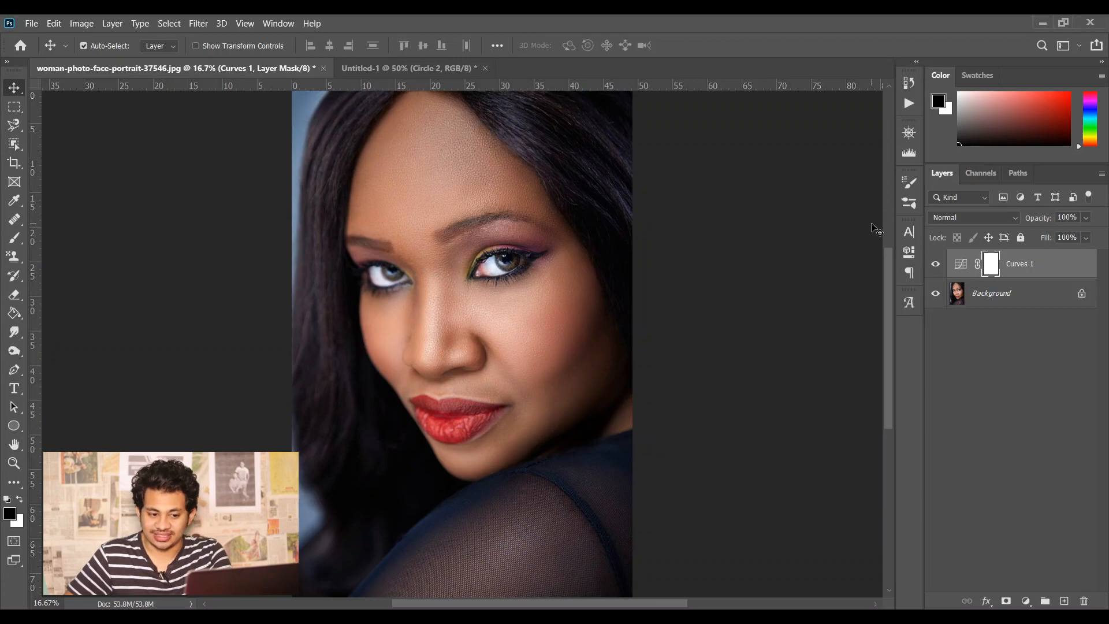
left_click(974, 218)
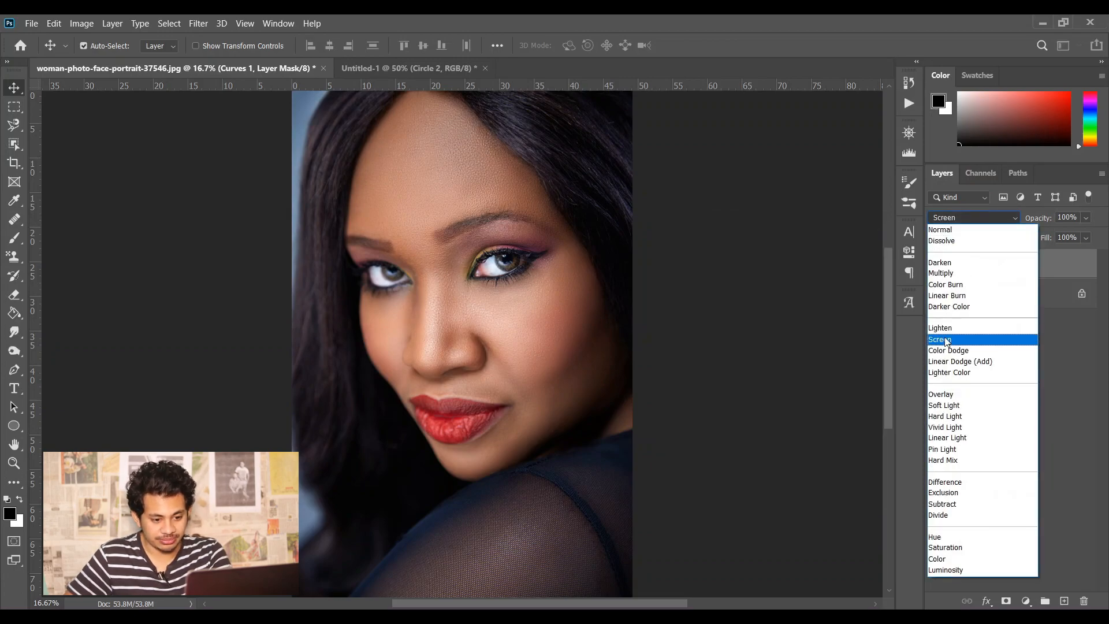
left_click(944, 341)
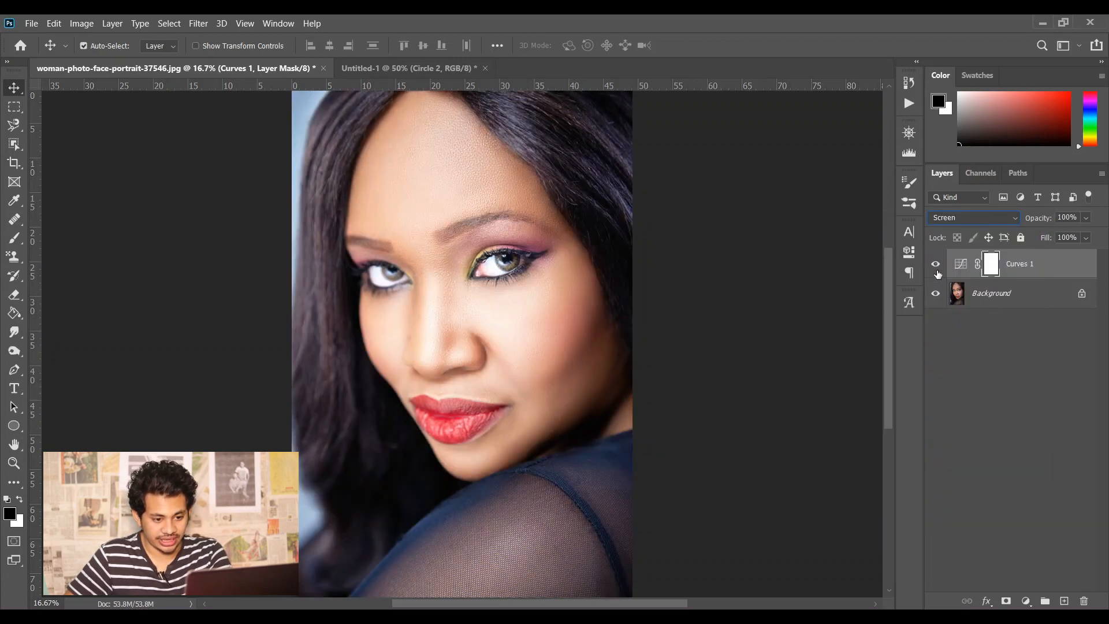
left_click(1025, 600)
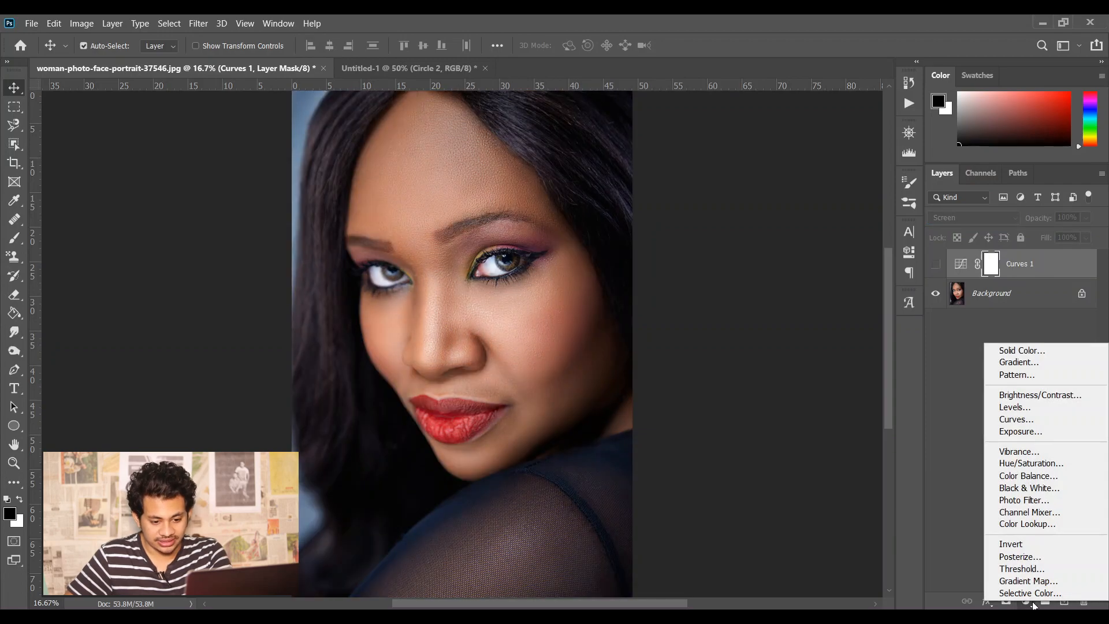
mouse_move(1015, 419)
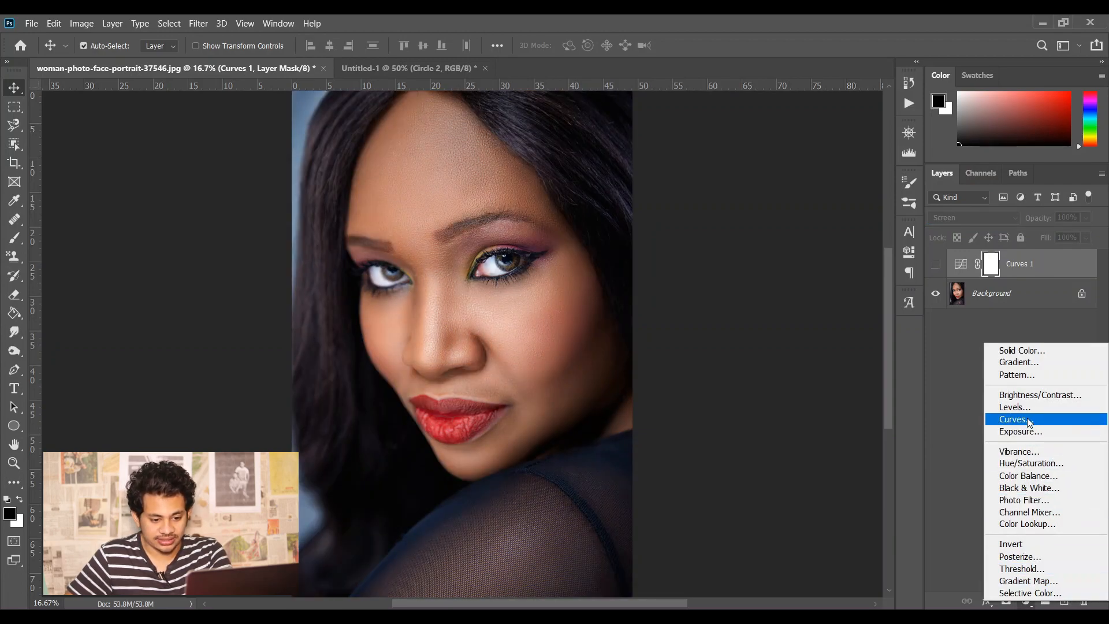
Add a Curves 2 layer blended as Multiply and make Curves 1 visible again.
left_click(1011, 419)
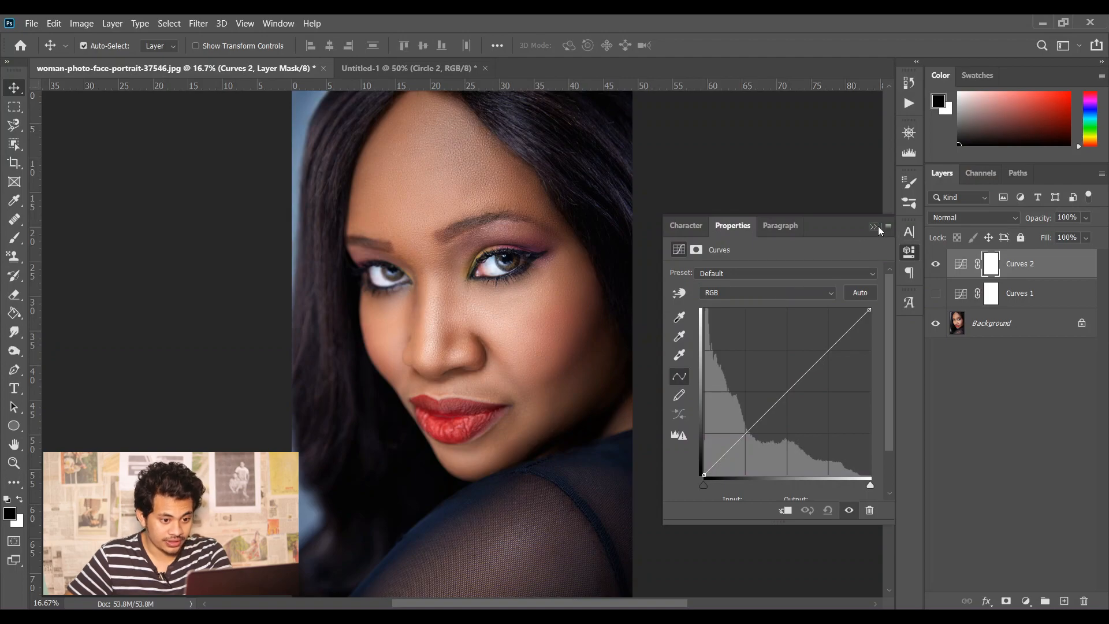
left_click(976, 217)
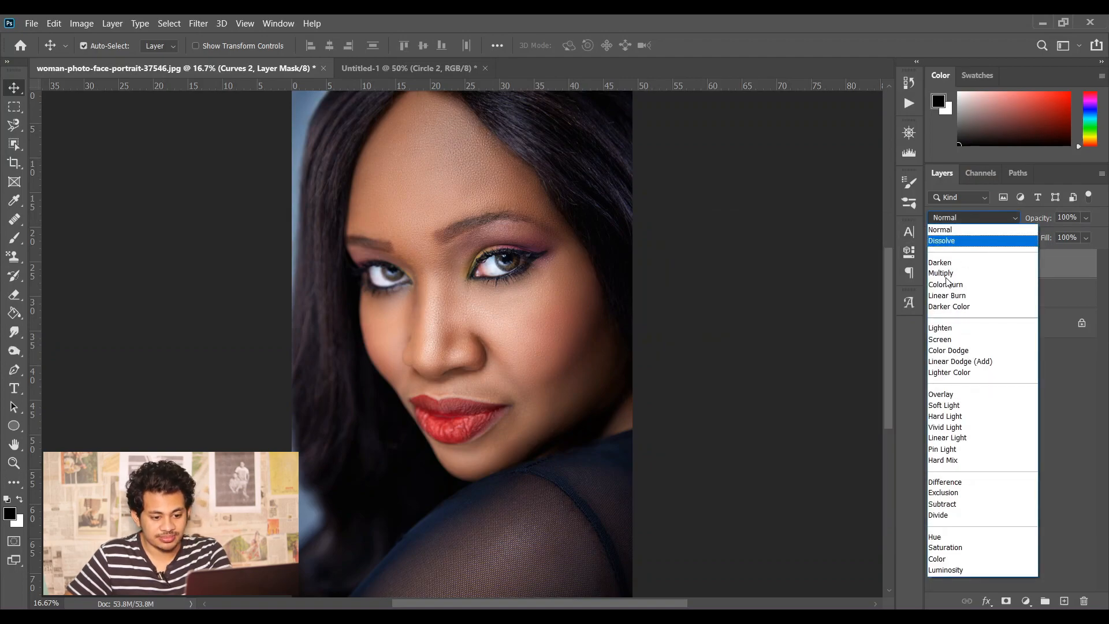
left_click(941, 273)
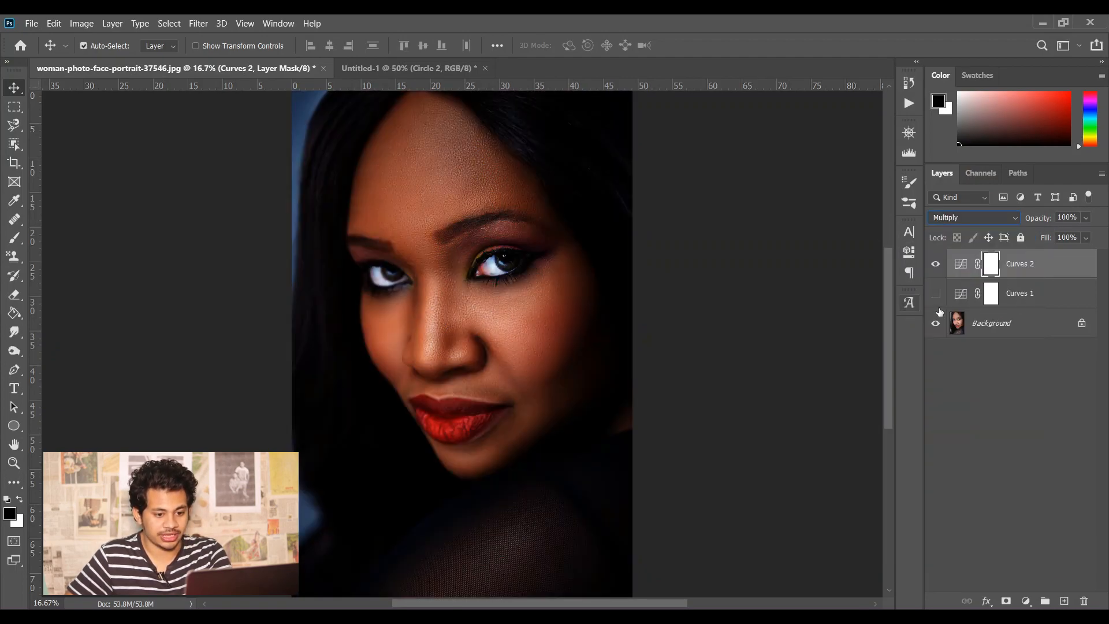
left_click(936, 293)
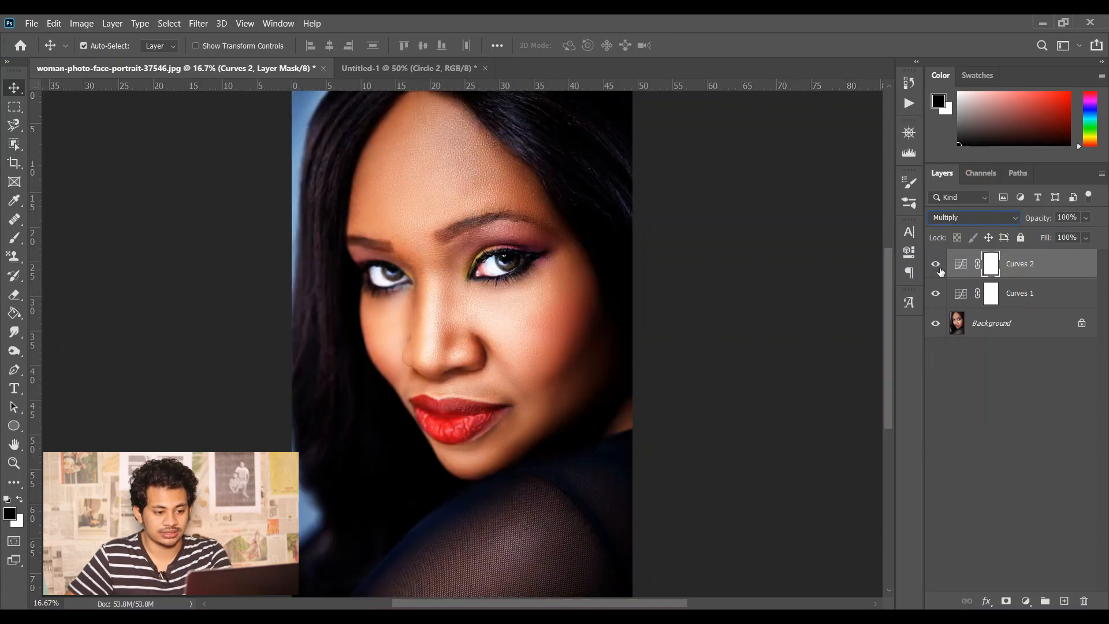
Rename the curves layers Dodge and Burn and select both together.
double_click(1019, 293)
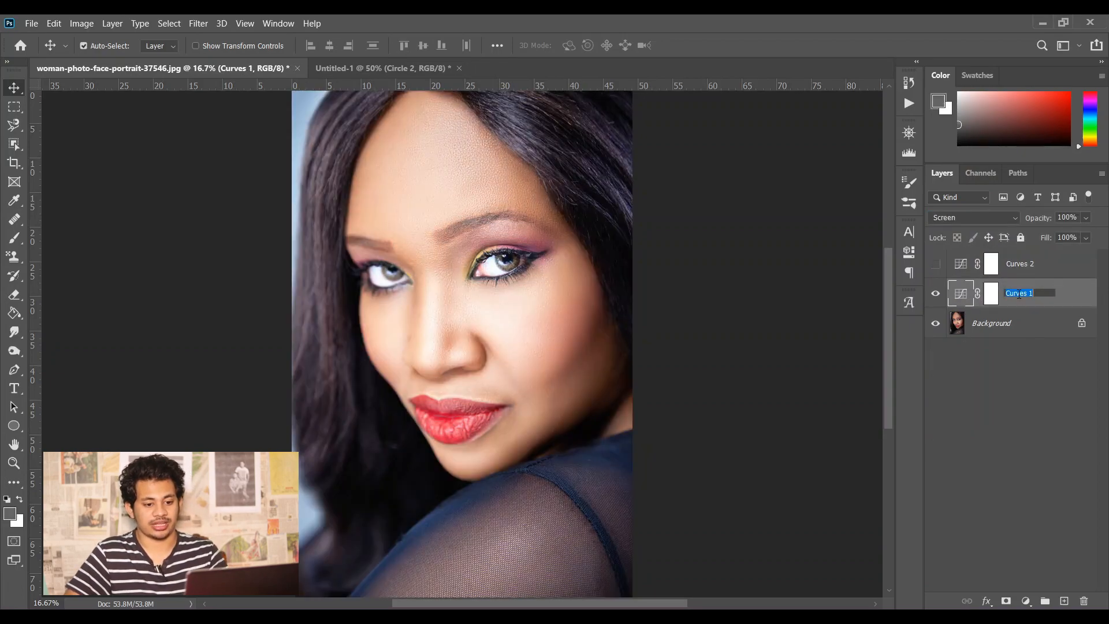
type("Dodge")
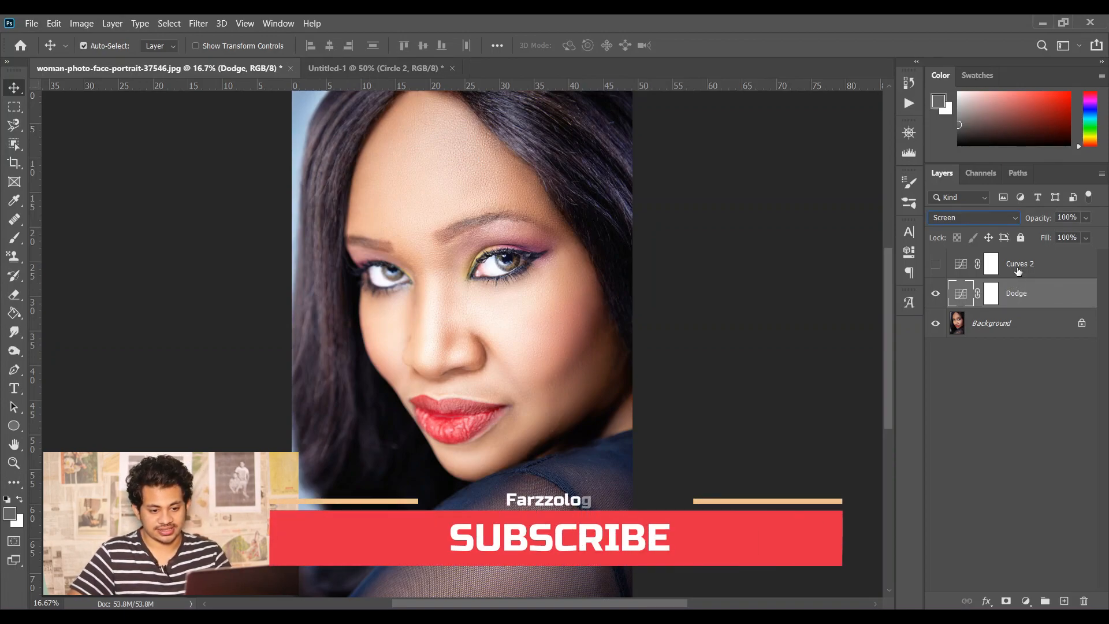
double_click(1020, 263)
type("Burn")
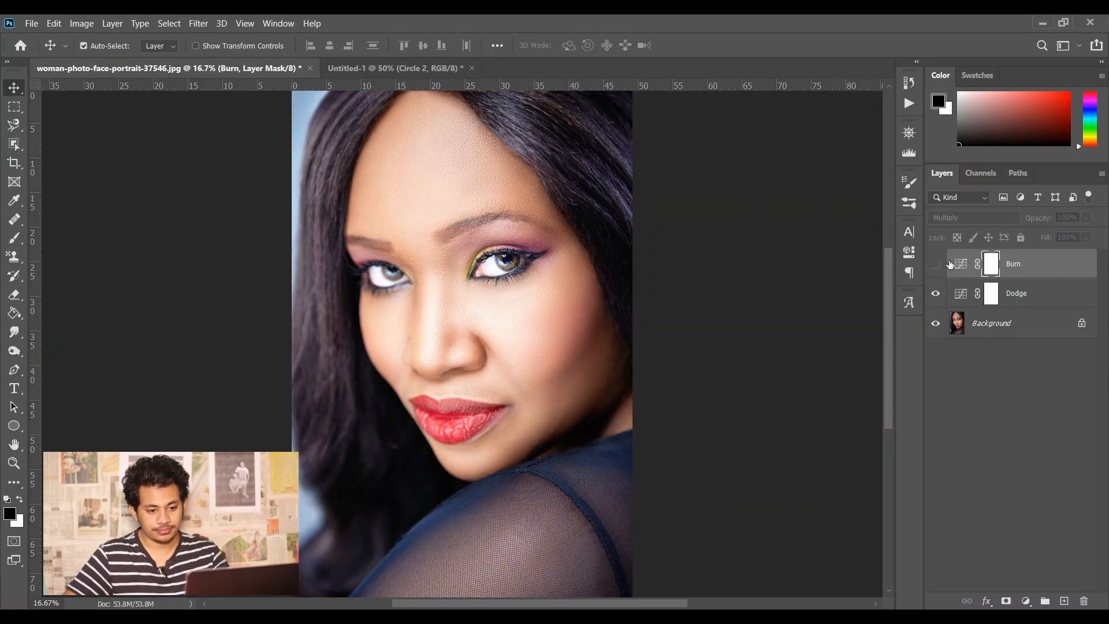
left_click(935, 263)
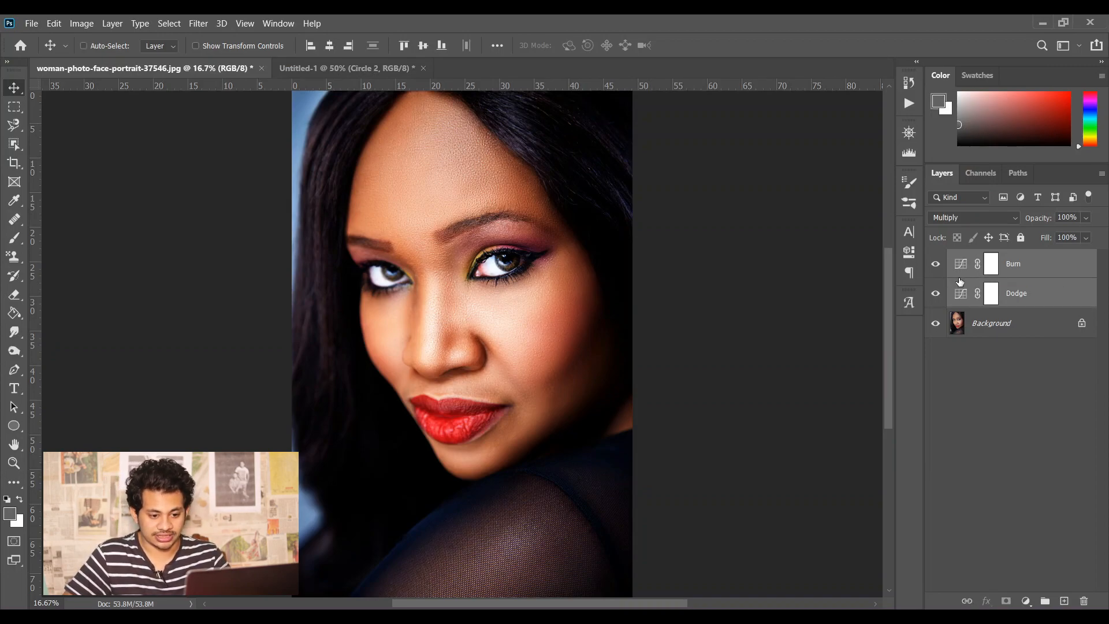
Add a white layer mask to Group 1 and open the Image menu.
left_click(1023, 601)
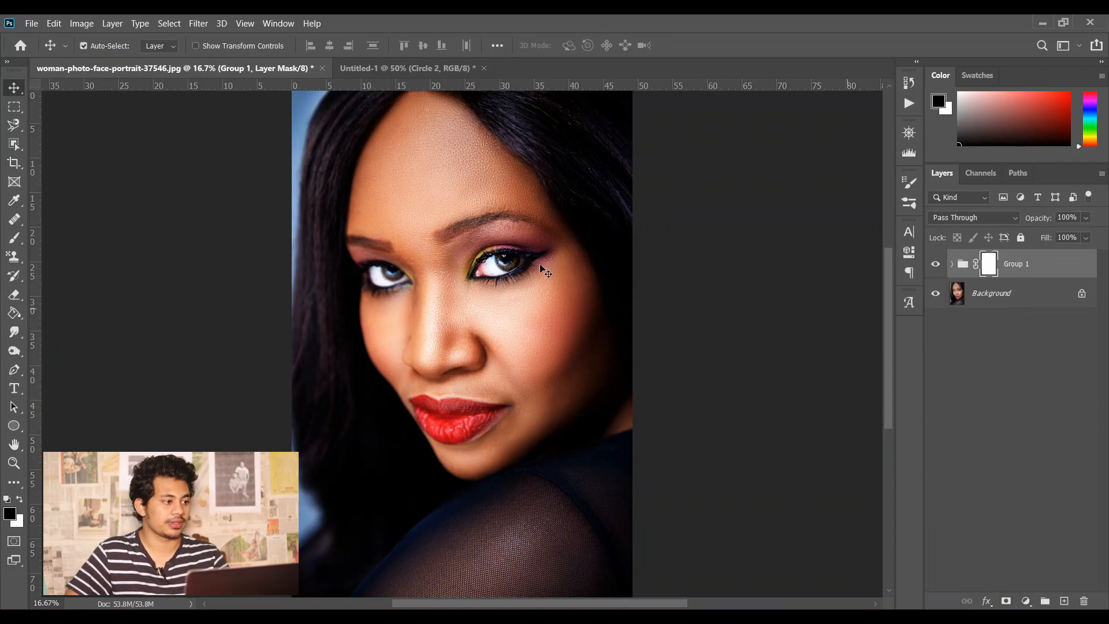
left_click(81, 23)
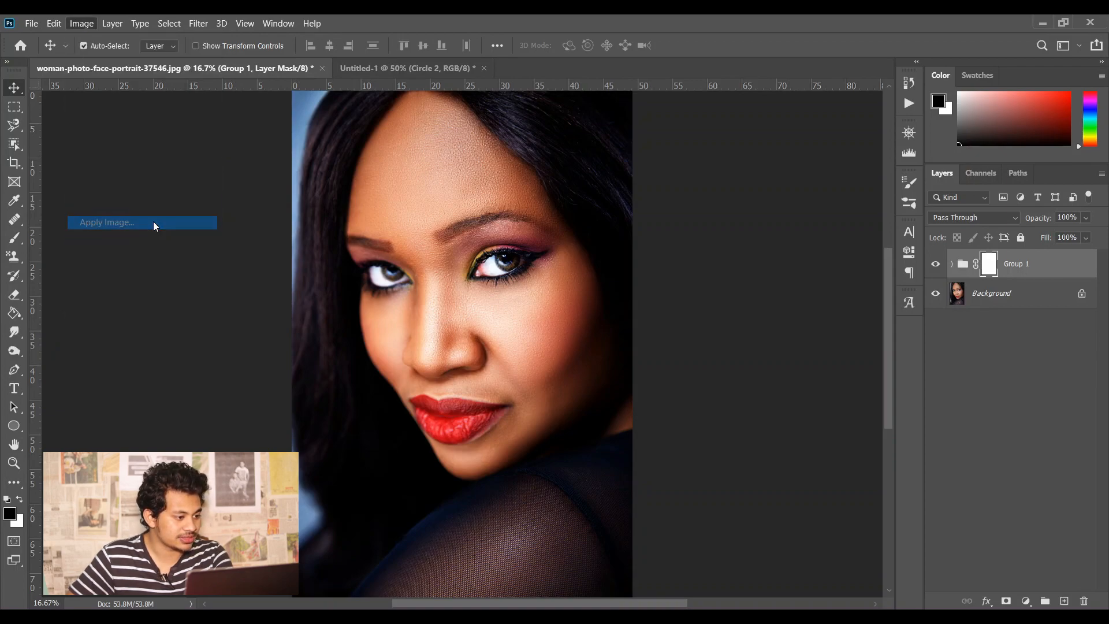
Apply Image into Group 1's mask at Multiply 50%, then set group opacity to 50%.
left_click(106, 222)
type("5")
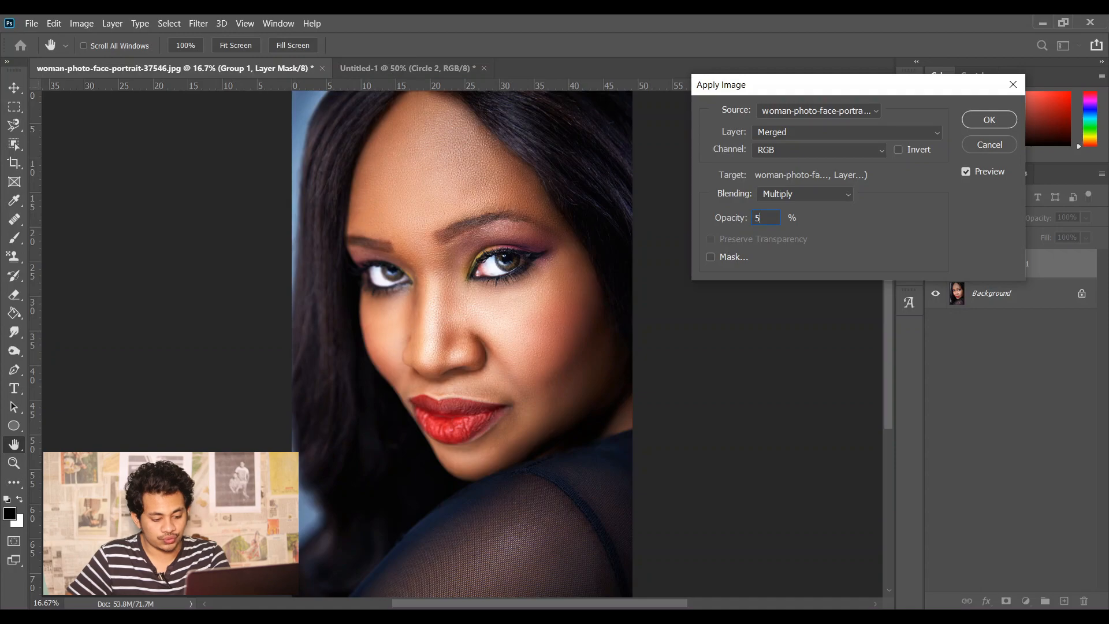
type("0")
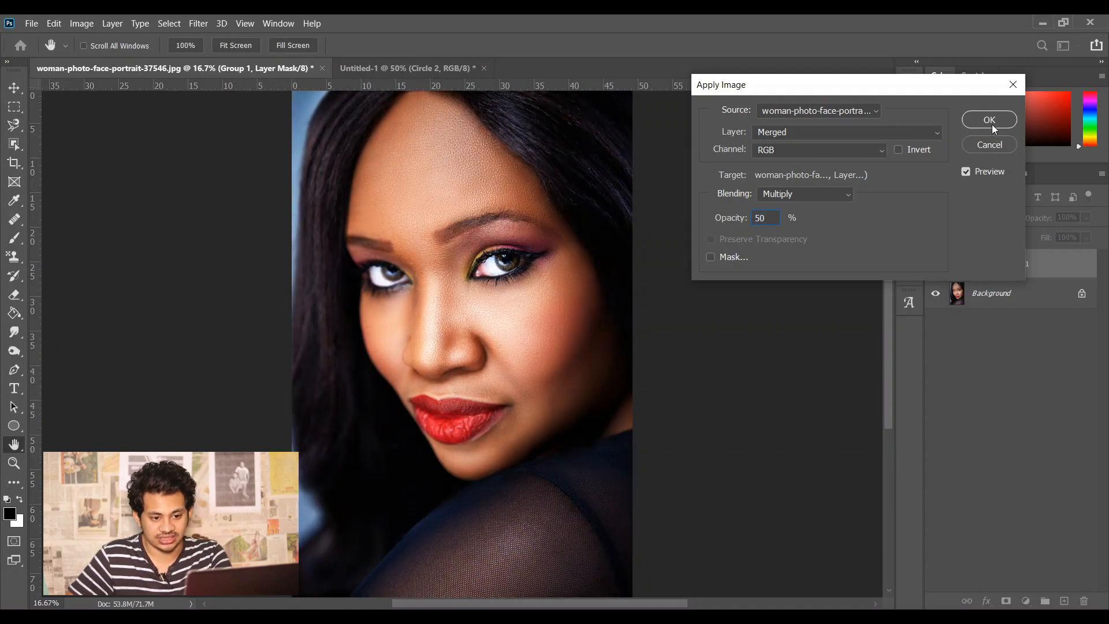
left_click(989, 119)
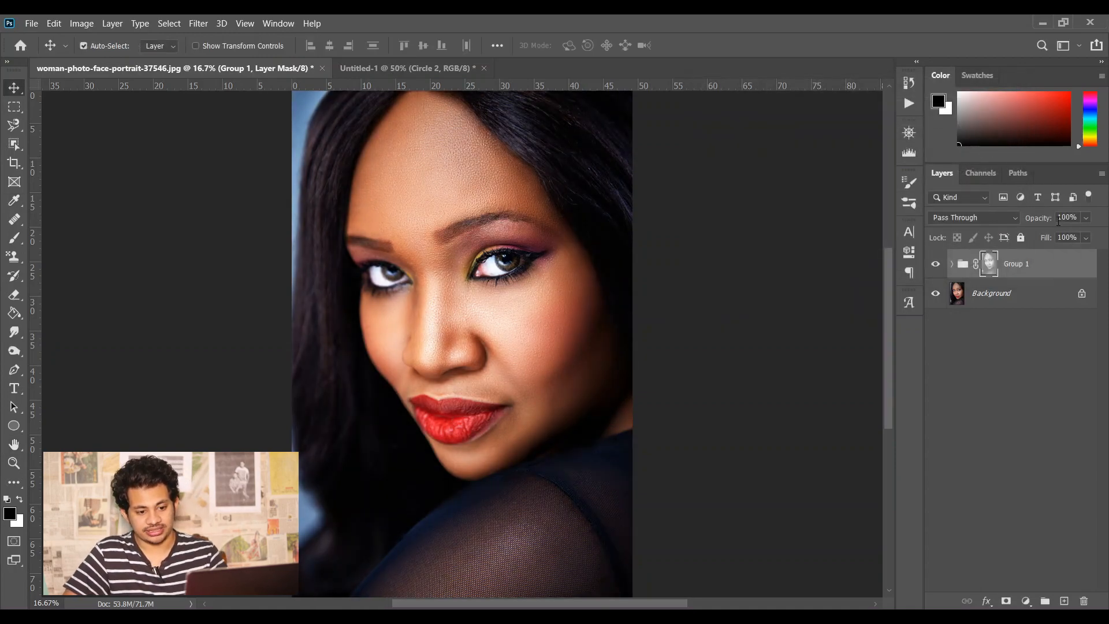
triple_click(1068, 217)
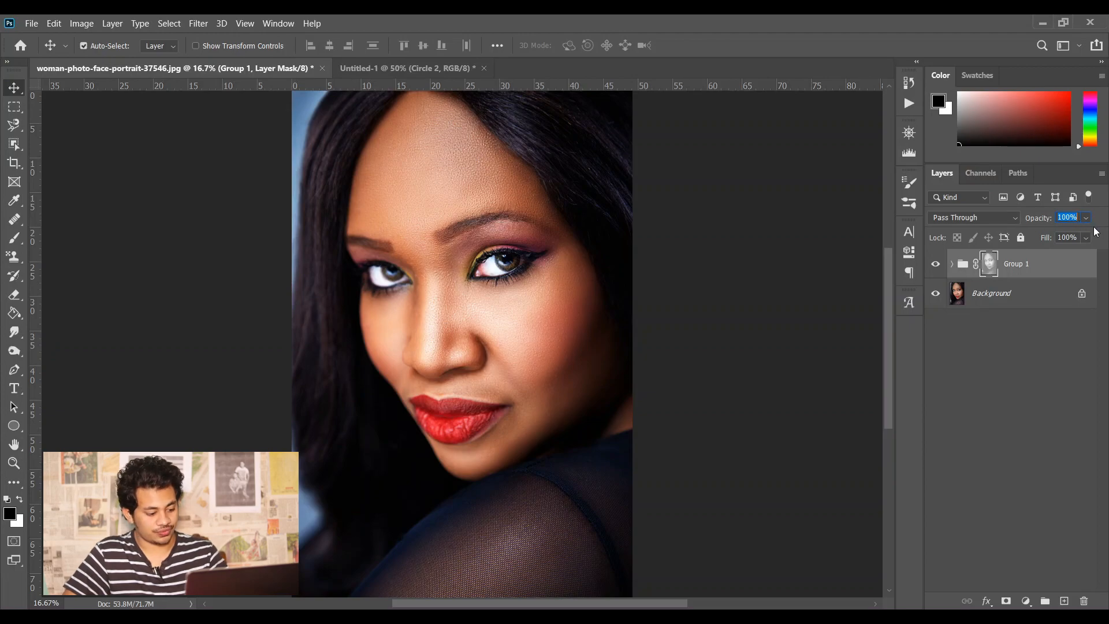
type("50")
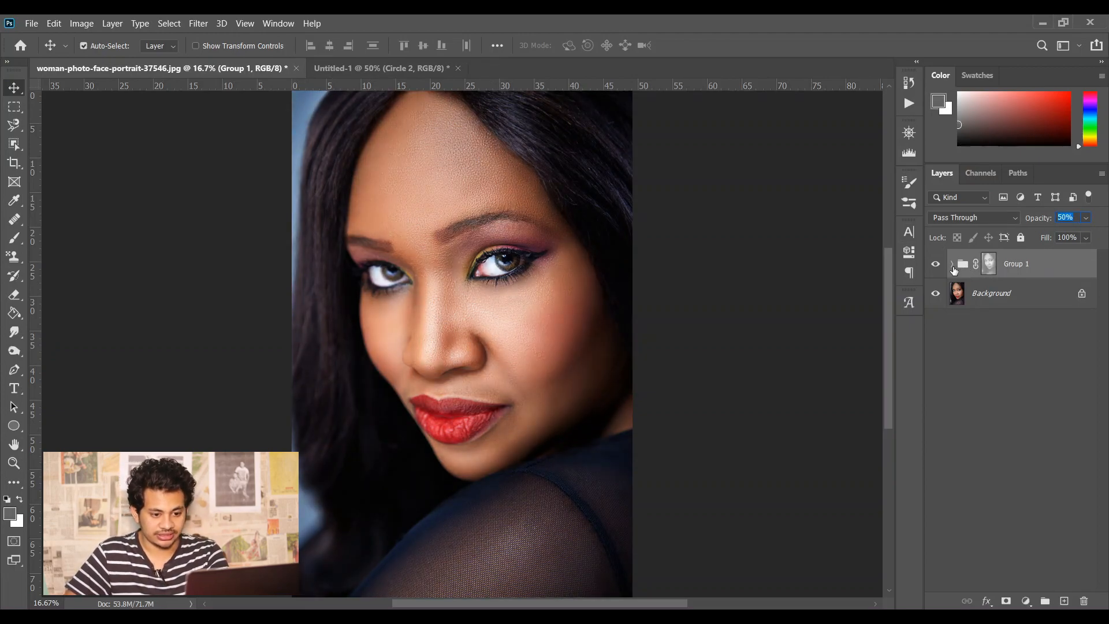
Expand Group 1 to list its Burn and Dodge layers, with Dodge's mask active.
left_click(952, 264)
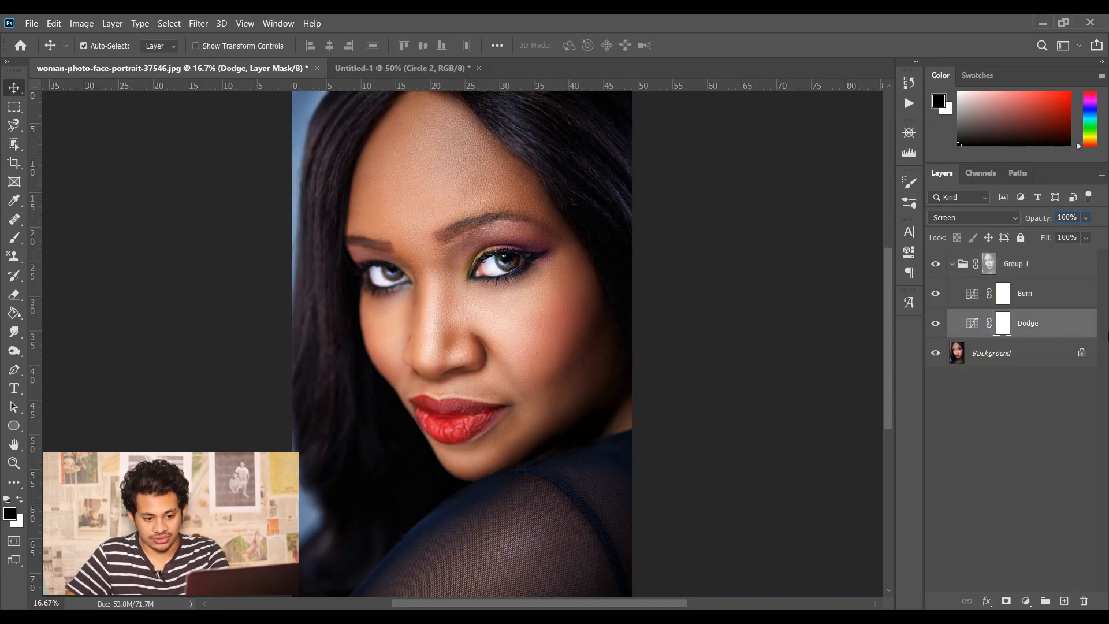
triple_click(1068, 217)
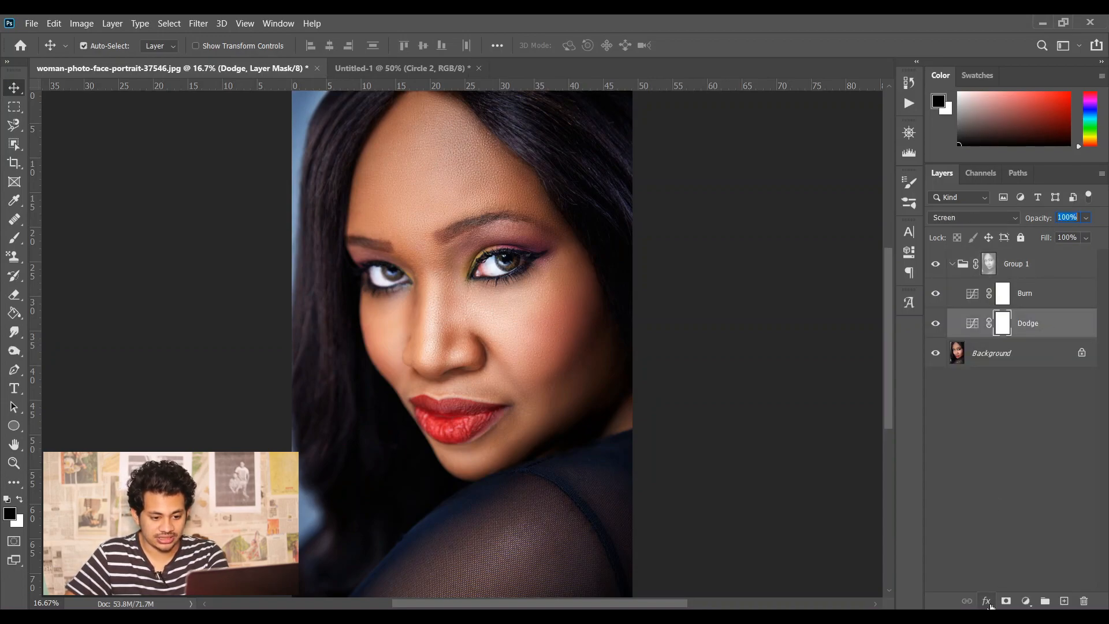
left_click(984, 601)
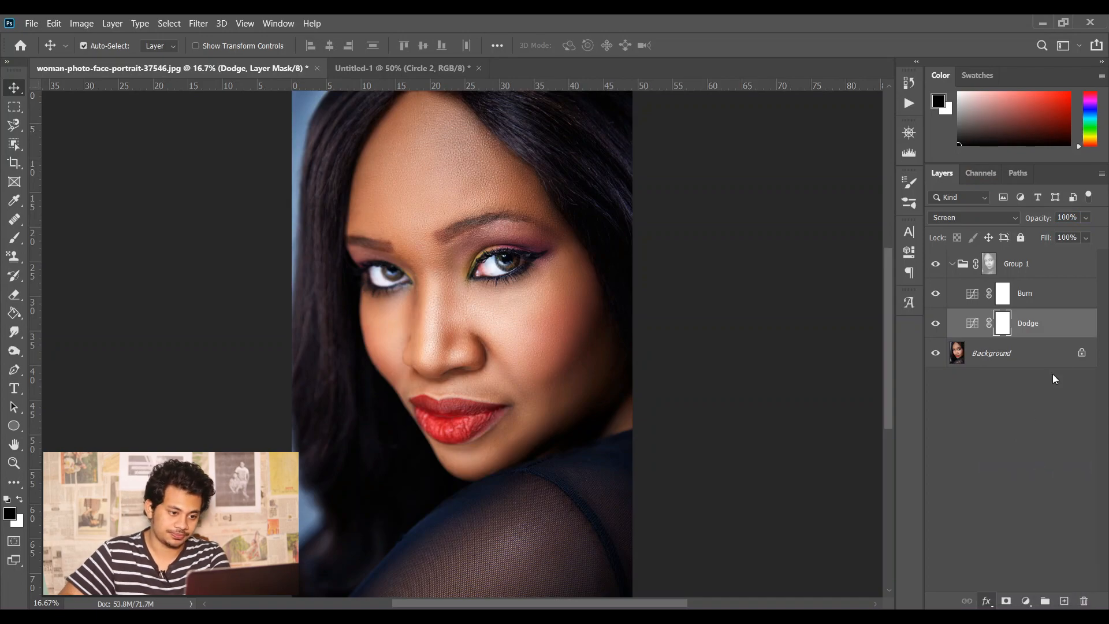
Open the Dodge layer's Layer Style blending options with the Blend If sliders.
double_click(1028, 323)
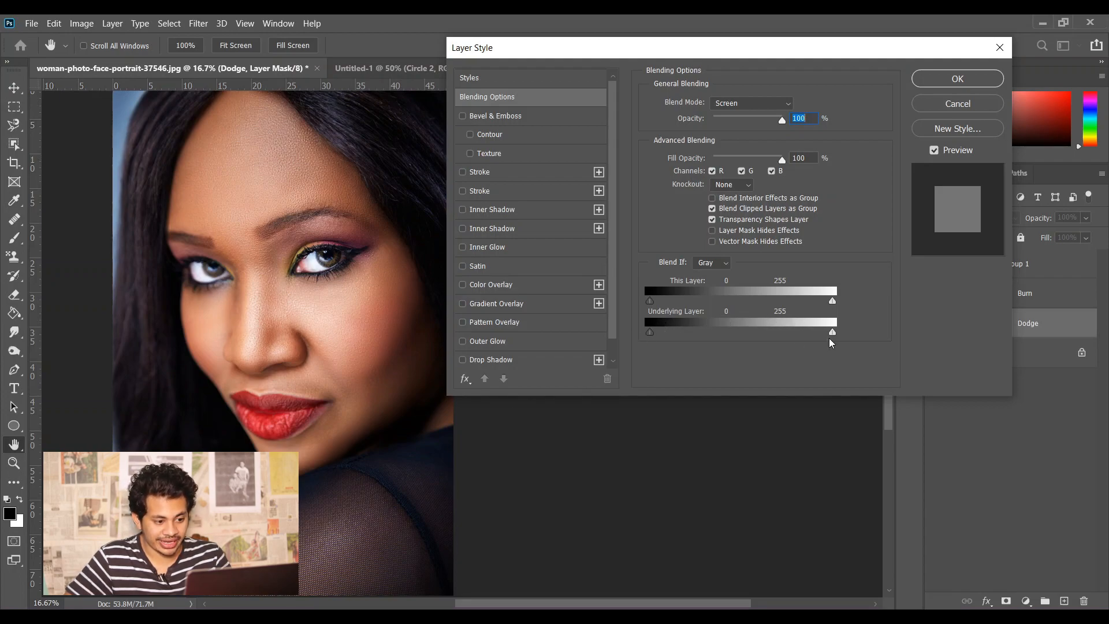
mouse_move(828, 357)
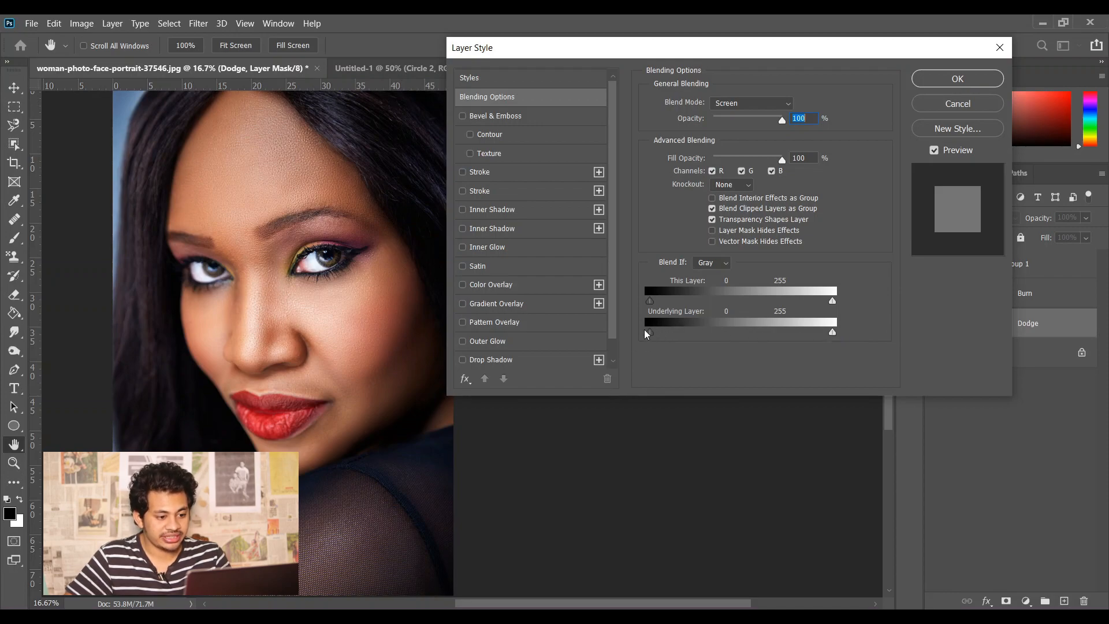
mouse_move(658, 331)
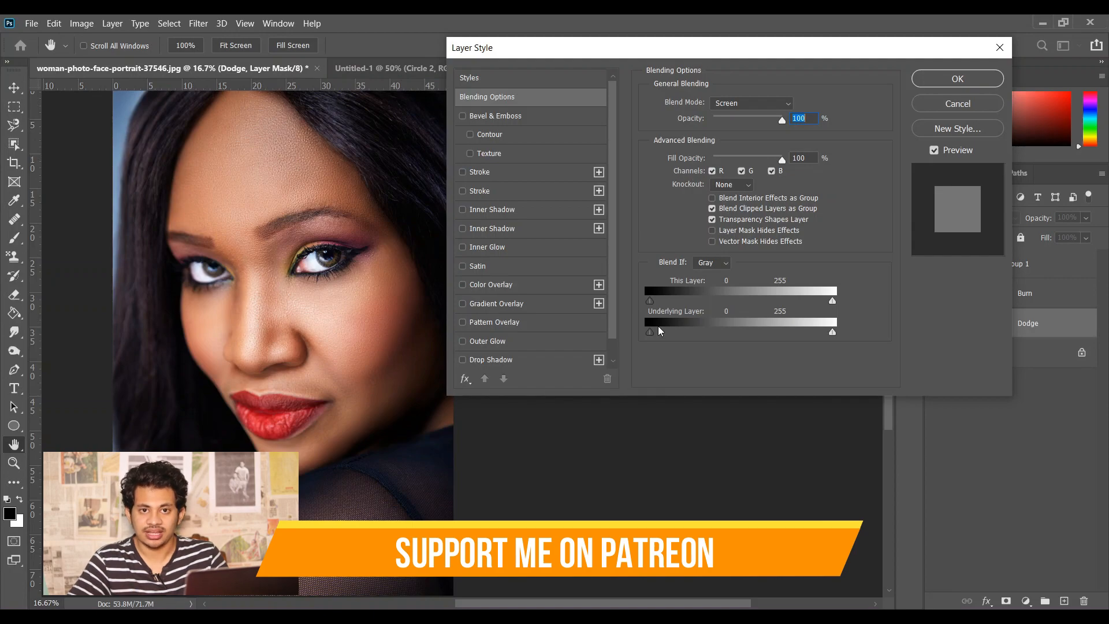
mouse_move(1098, 370)
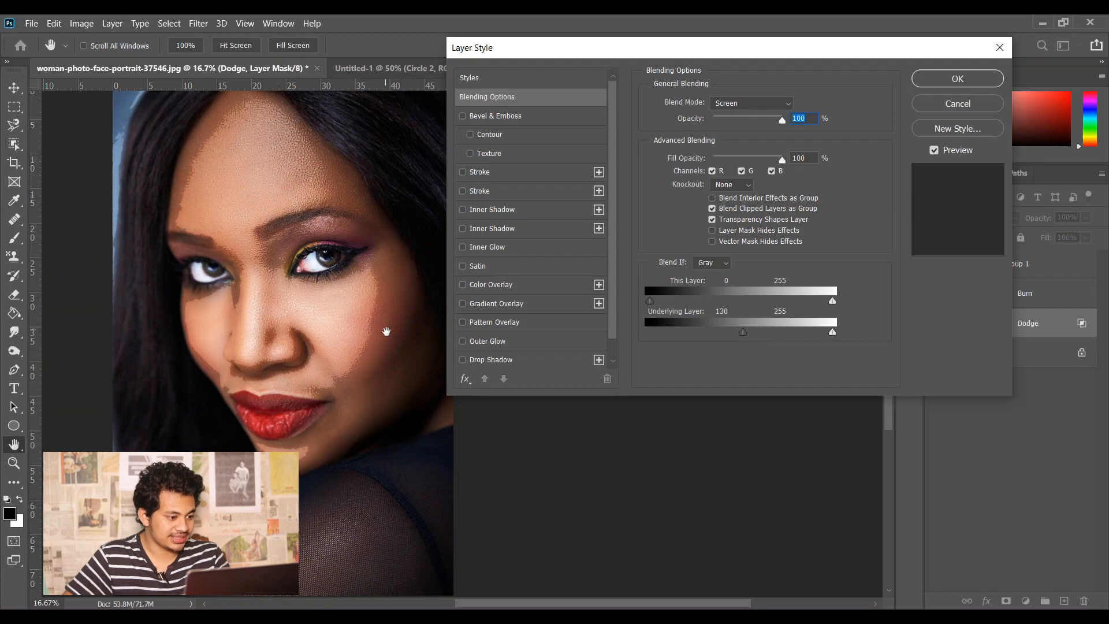
mouse_move(191, 216)
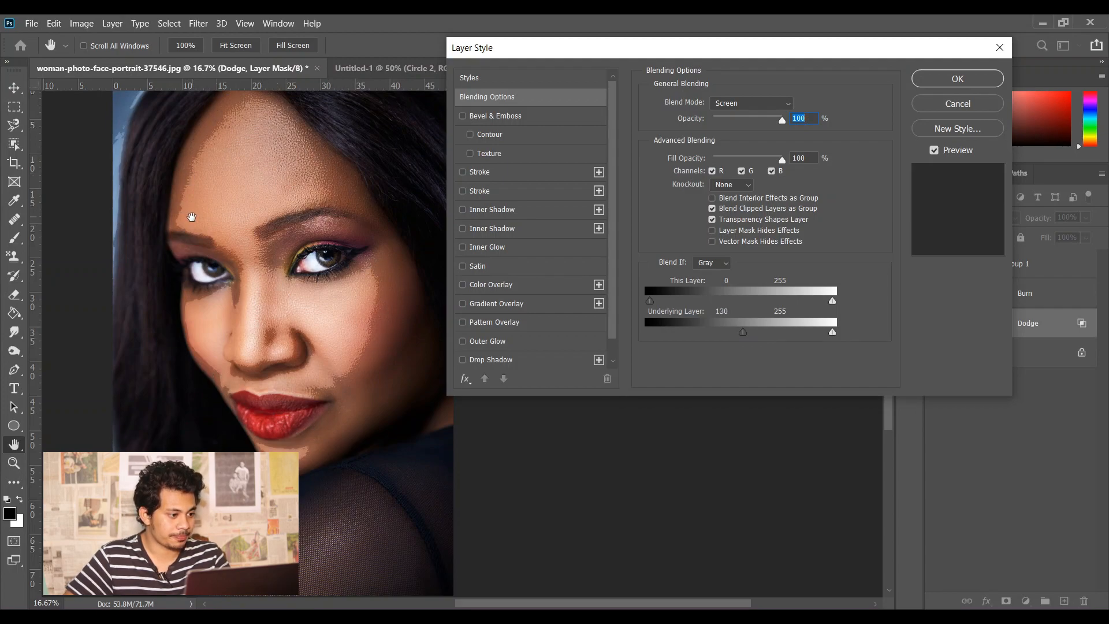
mouse_move(318, 304)
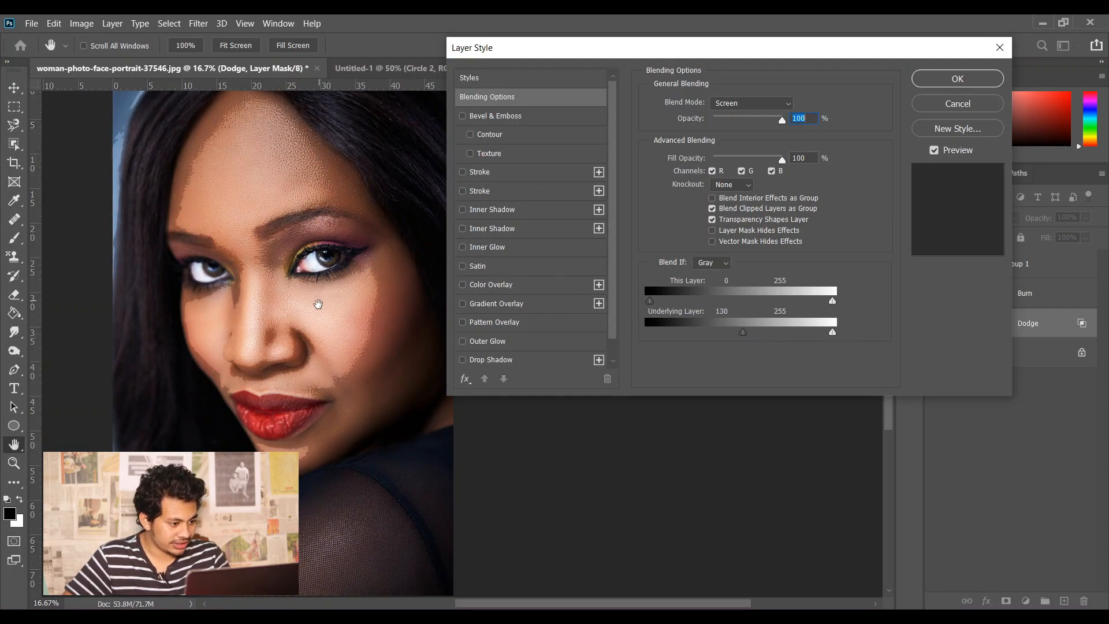
mouse_move(338, 370)
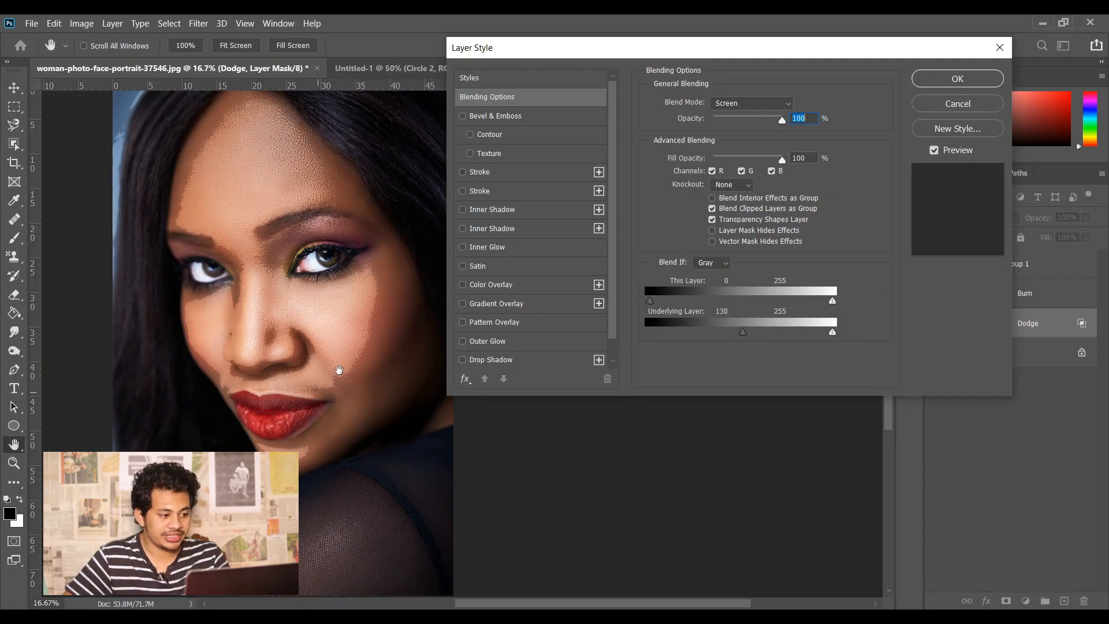
mouse_move(375, 324)
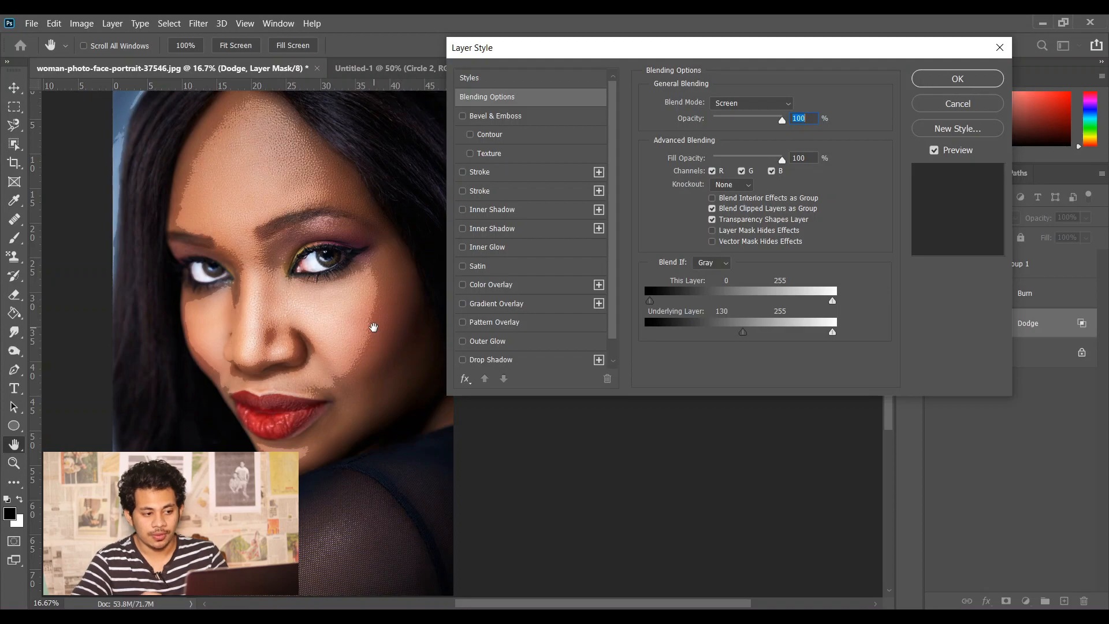
mouse_move(672, 377)
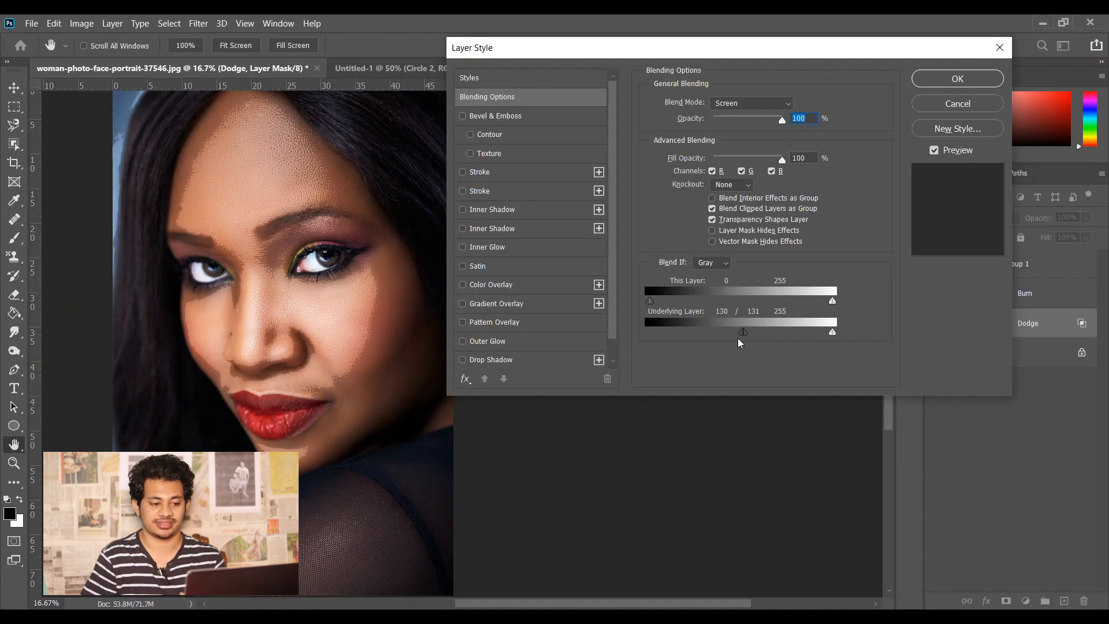
mouse_move(743, 342)
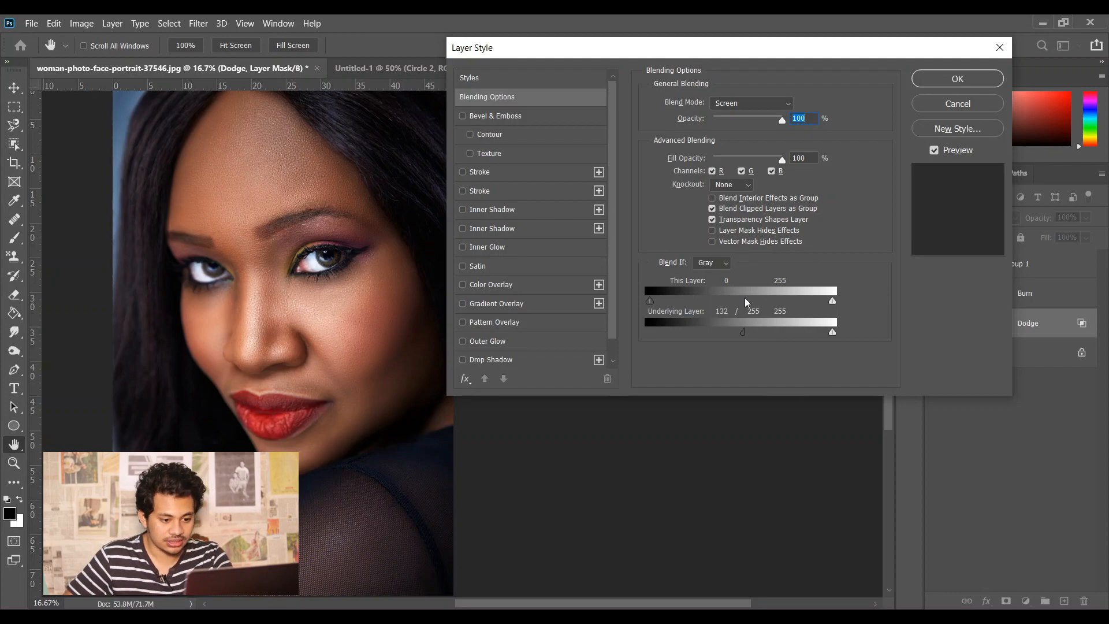
Keep Dodge's 132–255 Blend If settings and open the Burn layer's blending options.
left_click(957, 78)
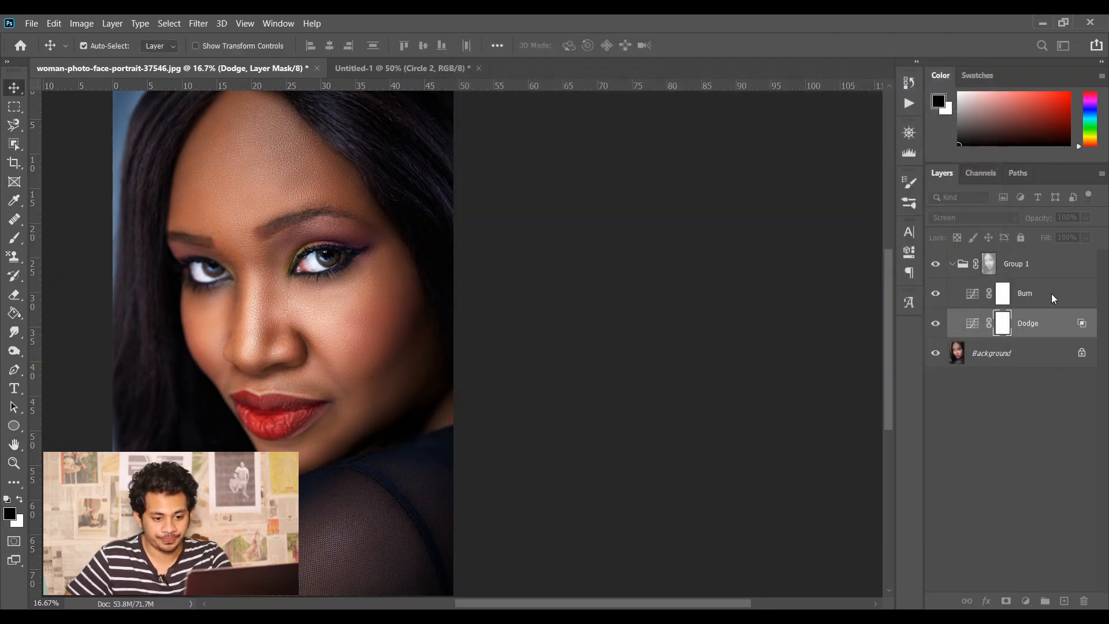
left_click(1024, 293)
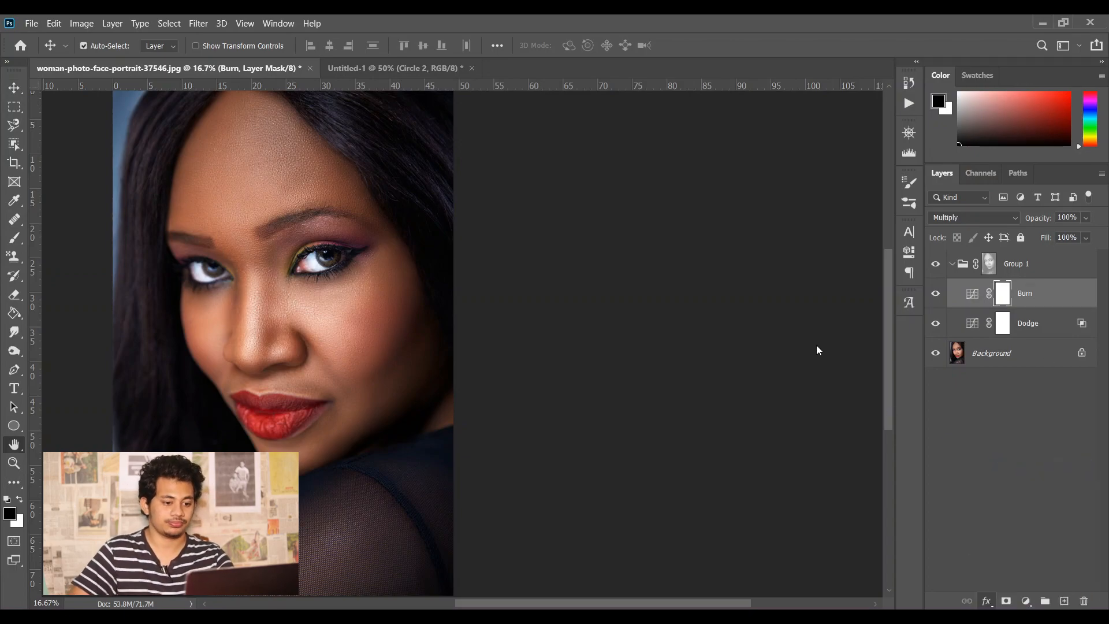
double_click(1001, 293)
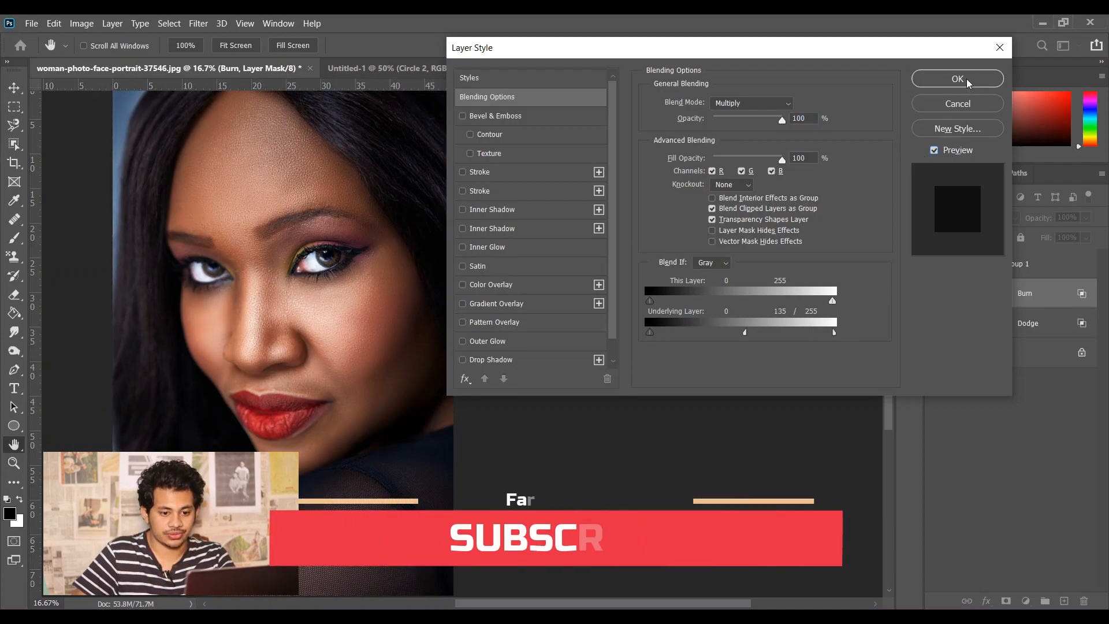
left_click(957, 79)
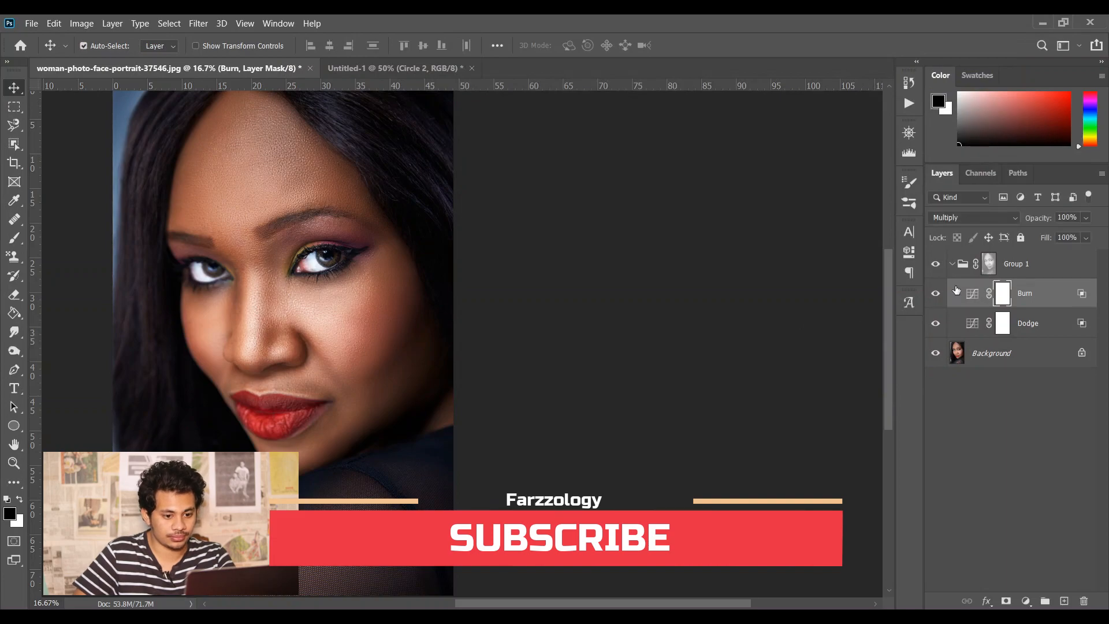
left_click(1017, 263)
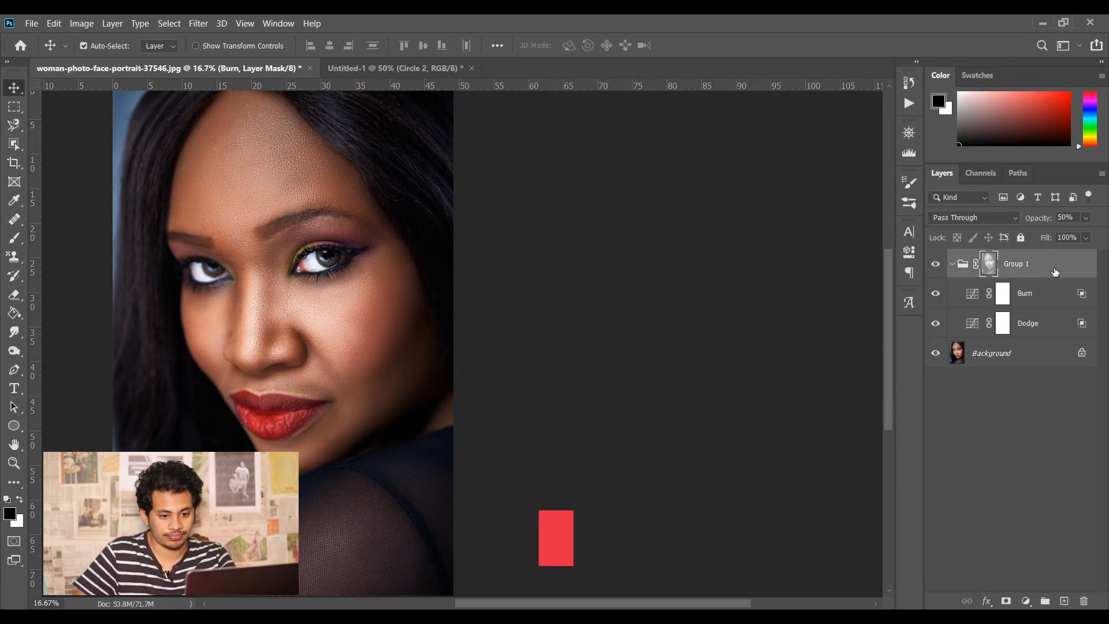
left_click(1015, 263)
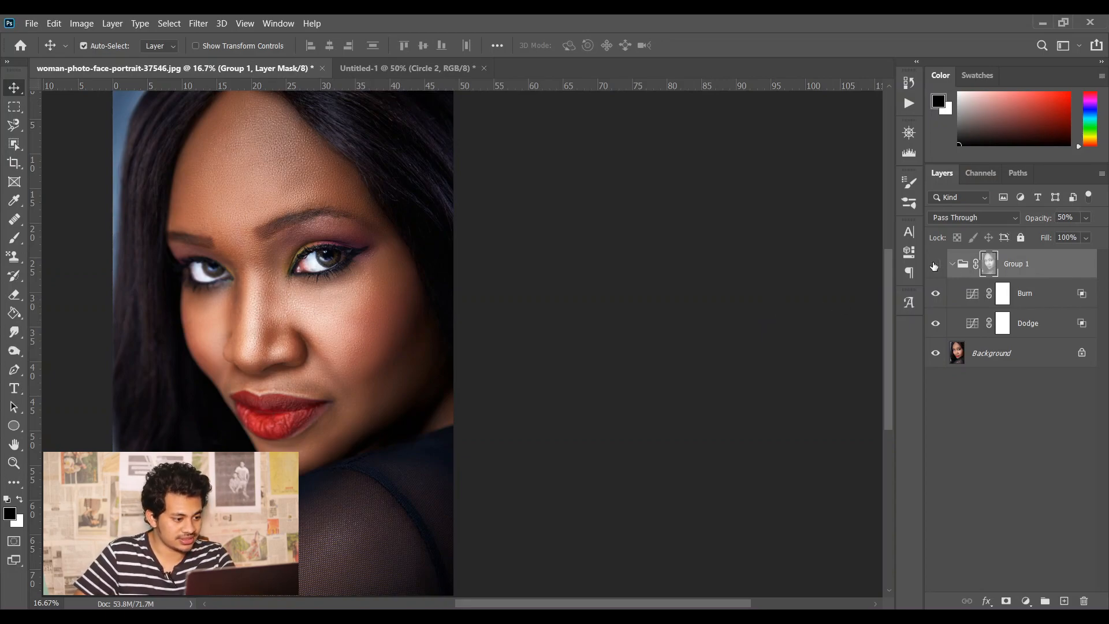
left_click(935, 263)
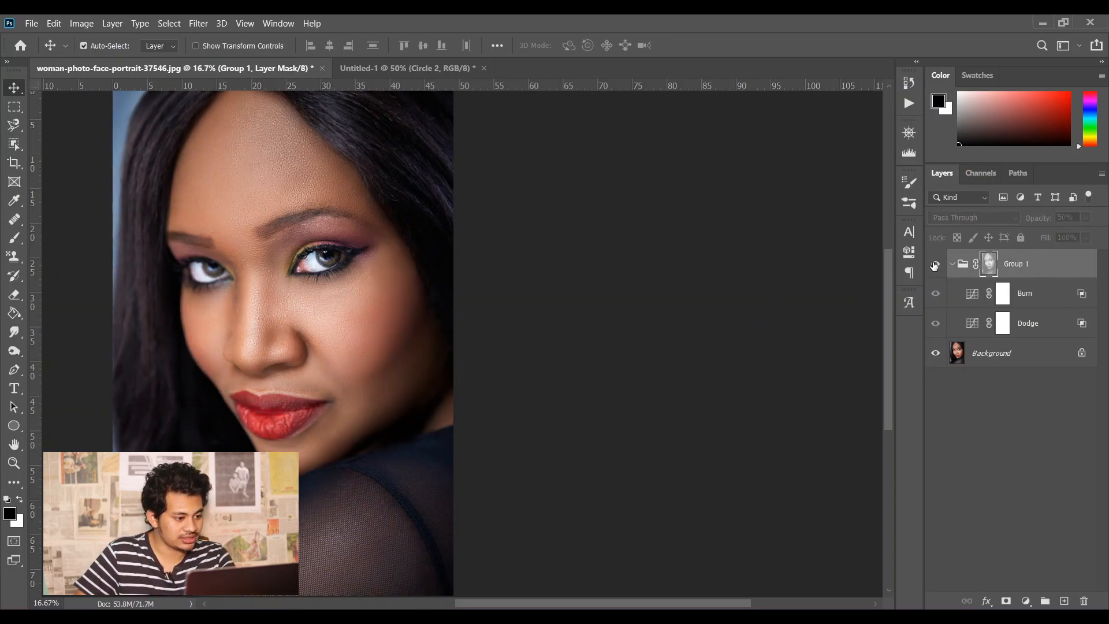
left_click(1023, 293)
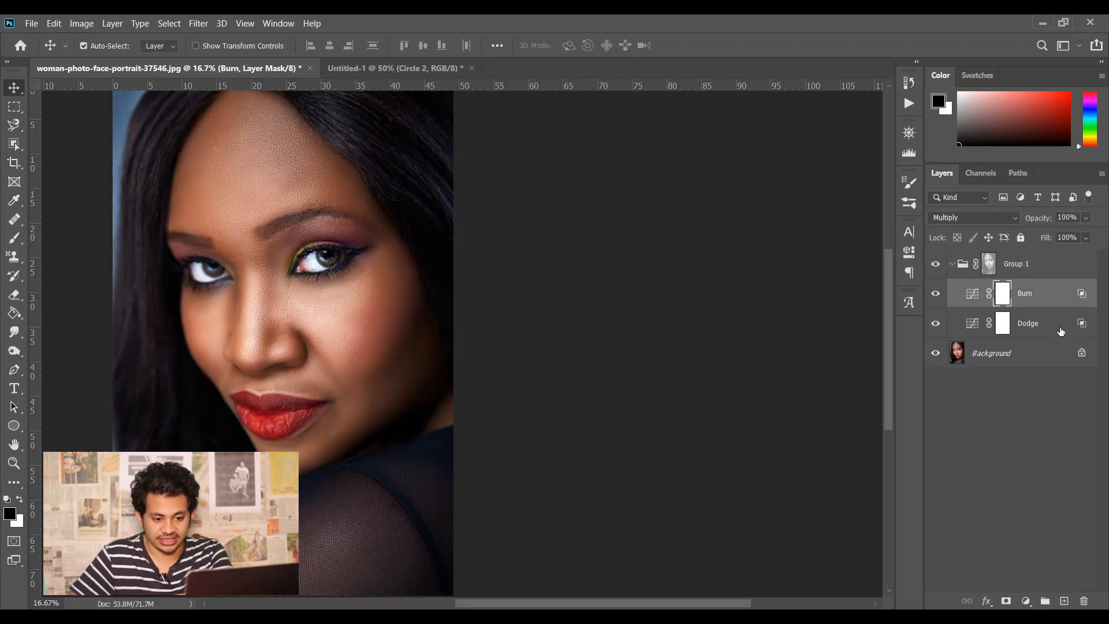
left_click(985, 600)
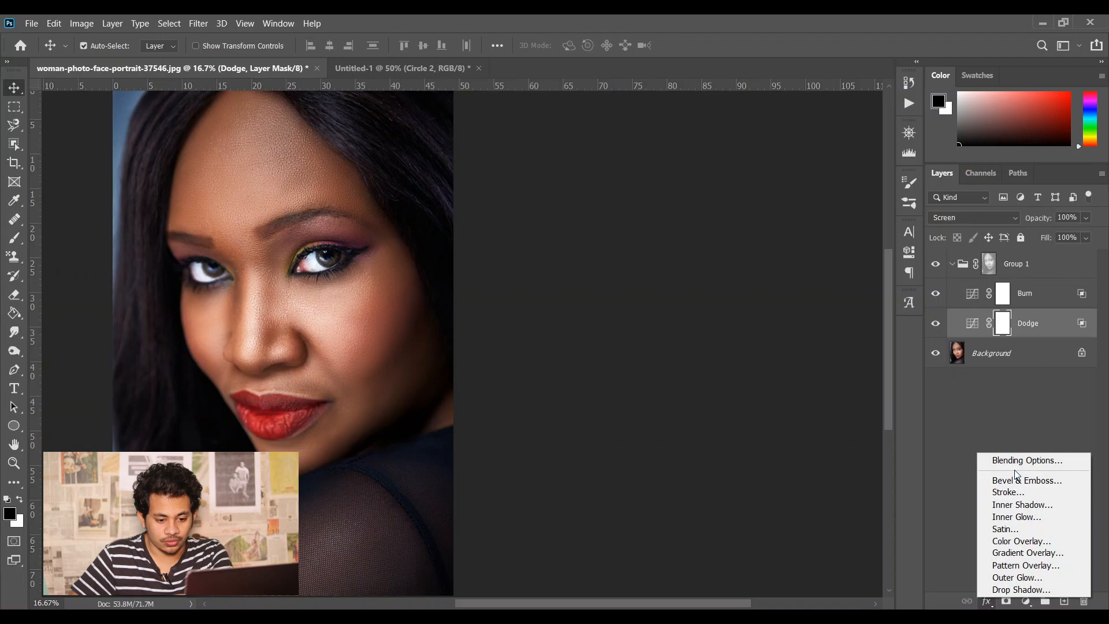
left_click(1025, 460)
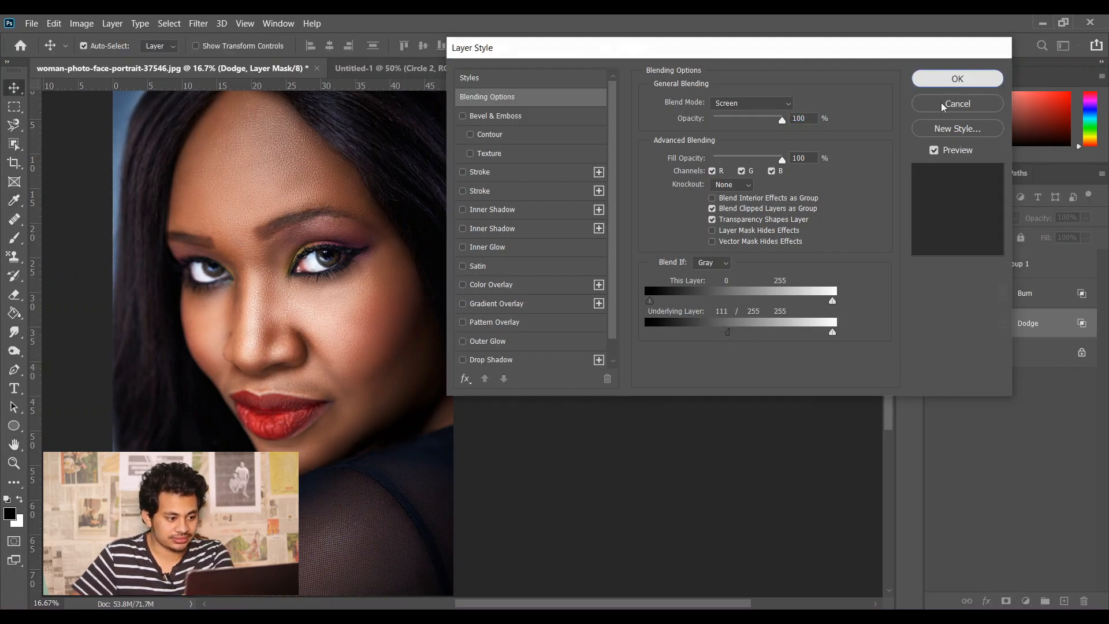
left_click(956, 78)
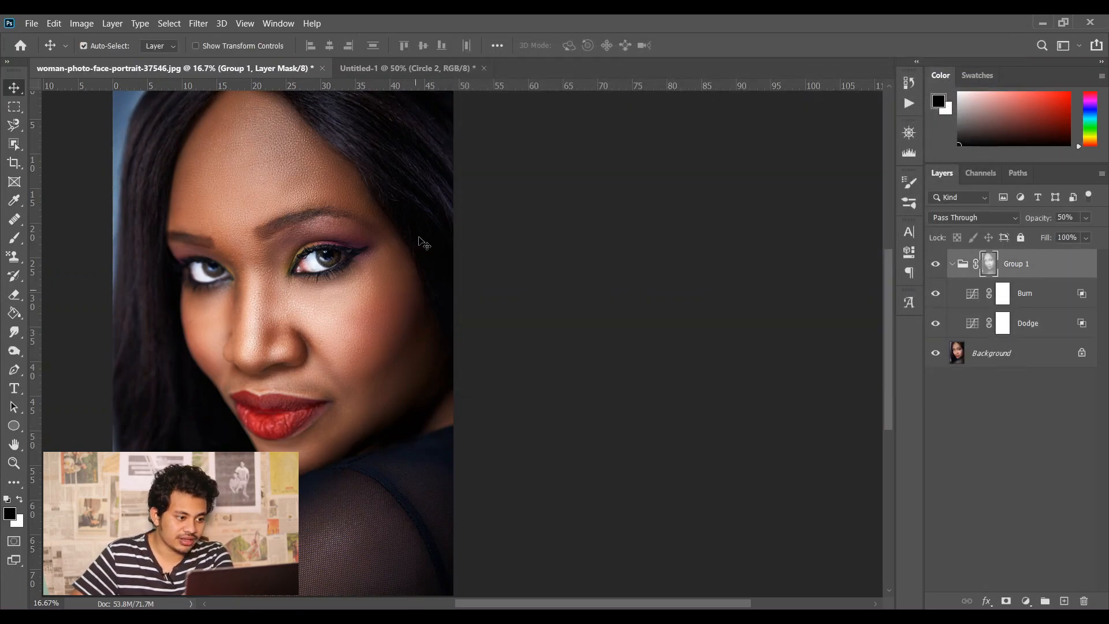
mouse_move(810, 295)
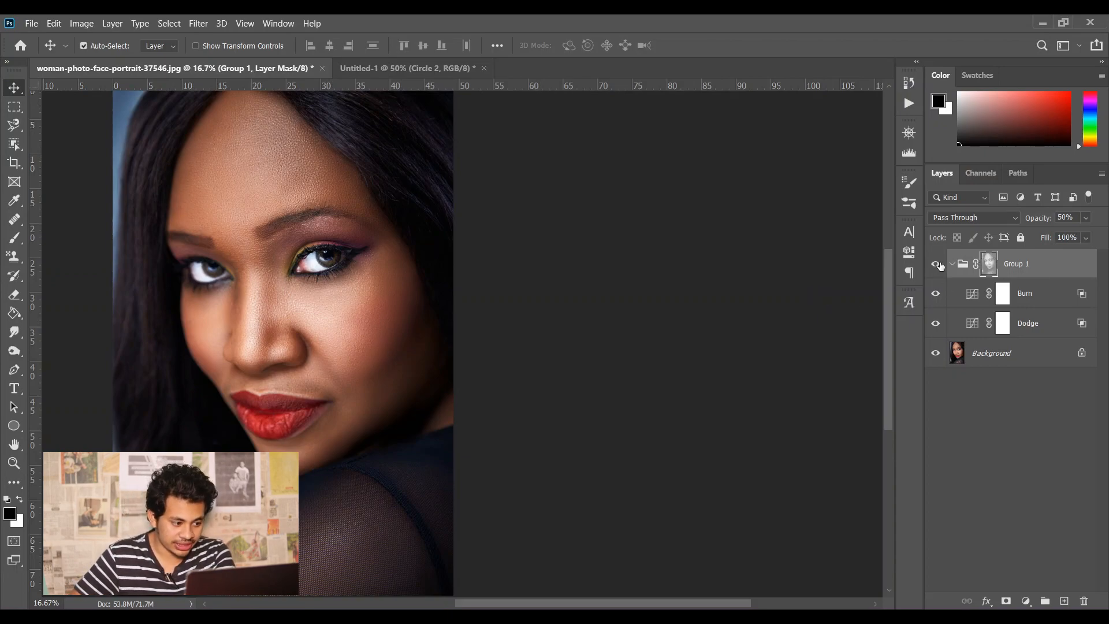
left_click(935, 264)
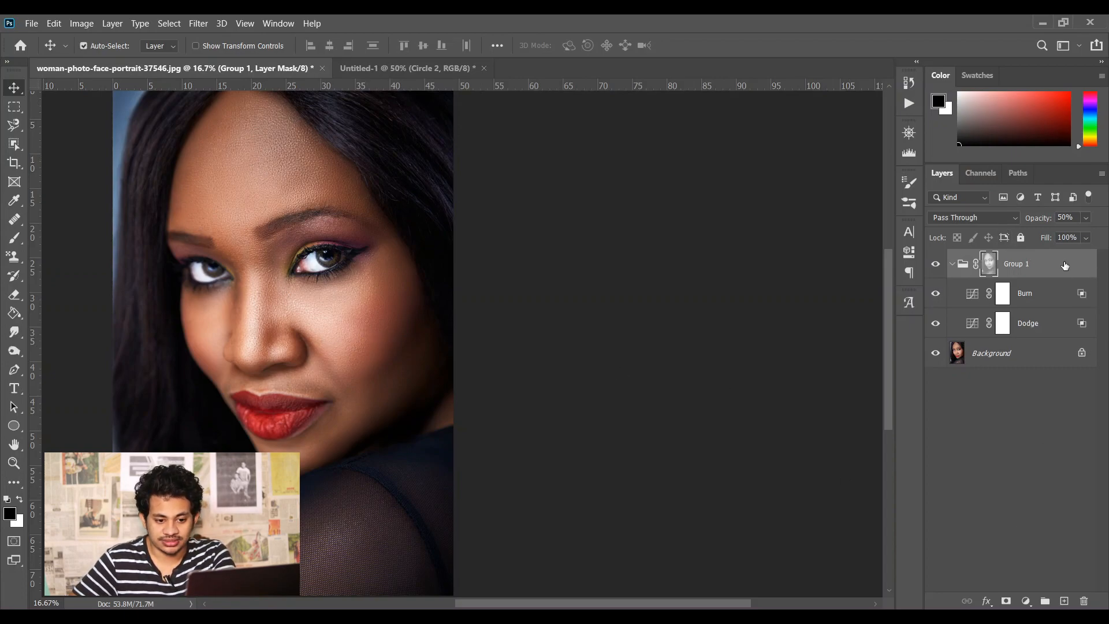
Nest Group 1 in a new group named 'Dodge & Burn' with an all-black mask.
right_click(1016, 263)
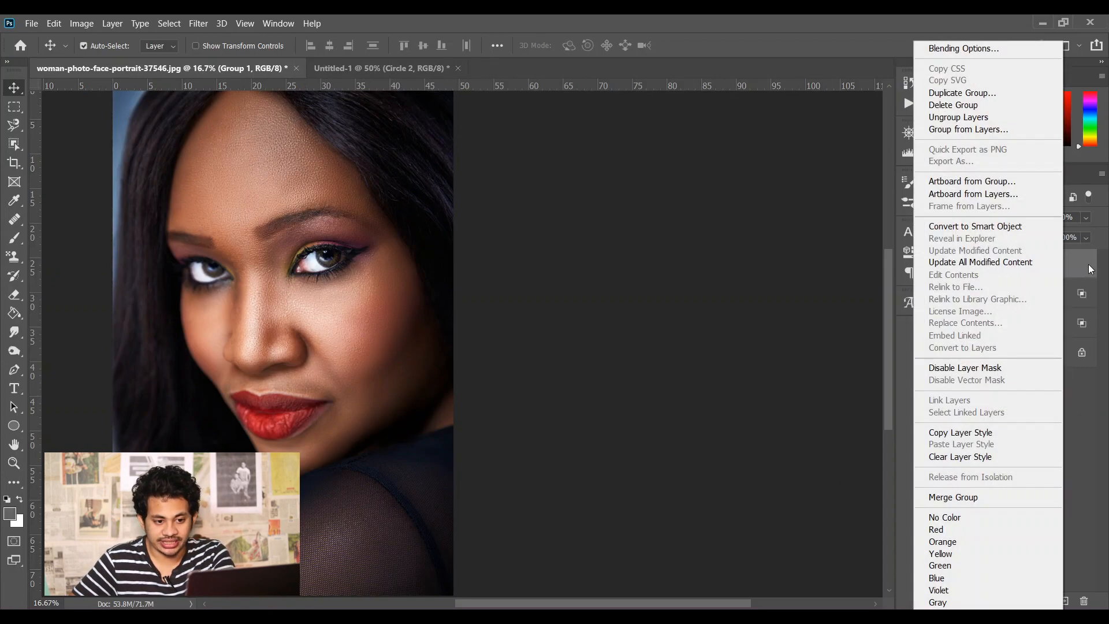
mouse_move(979, 120)
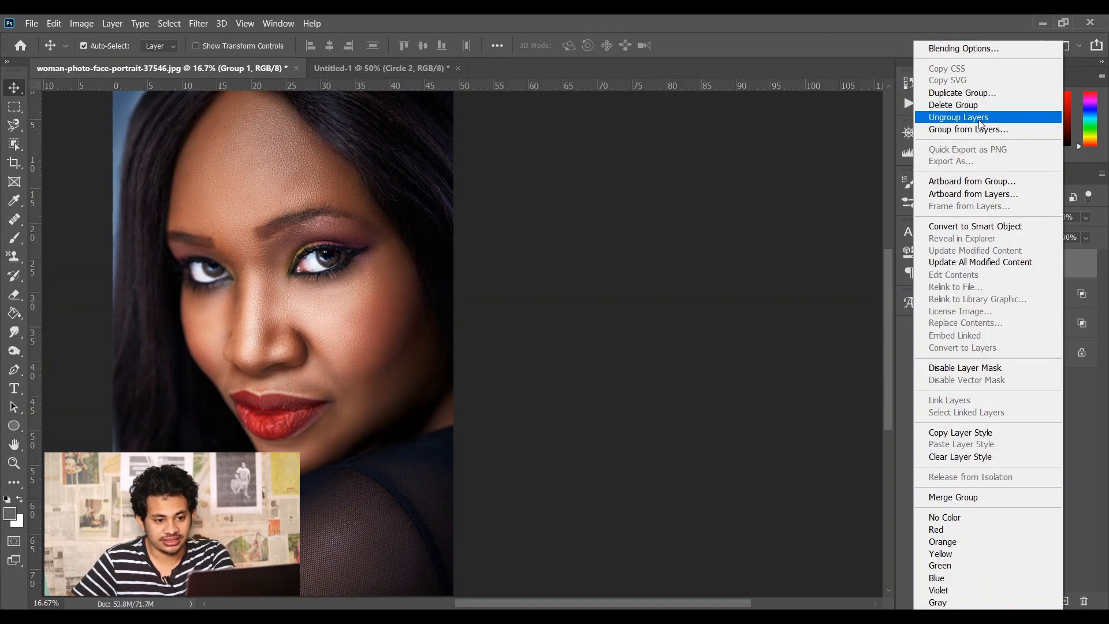
left_click(968, 129)
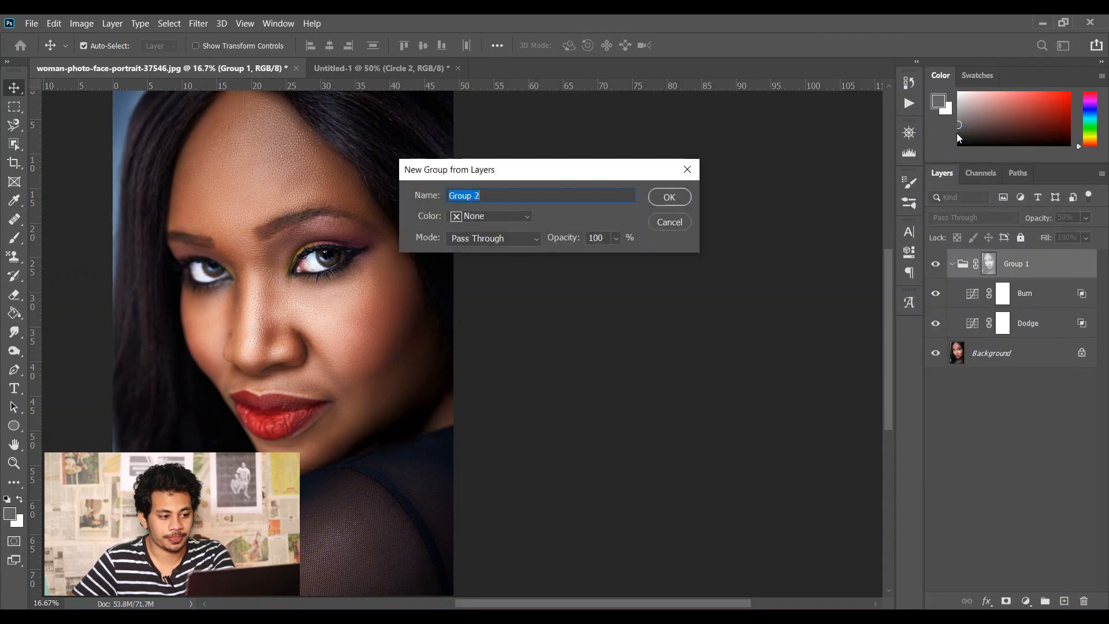
type("D")
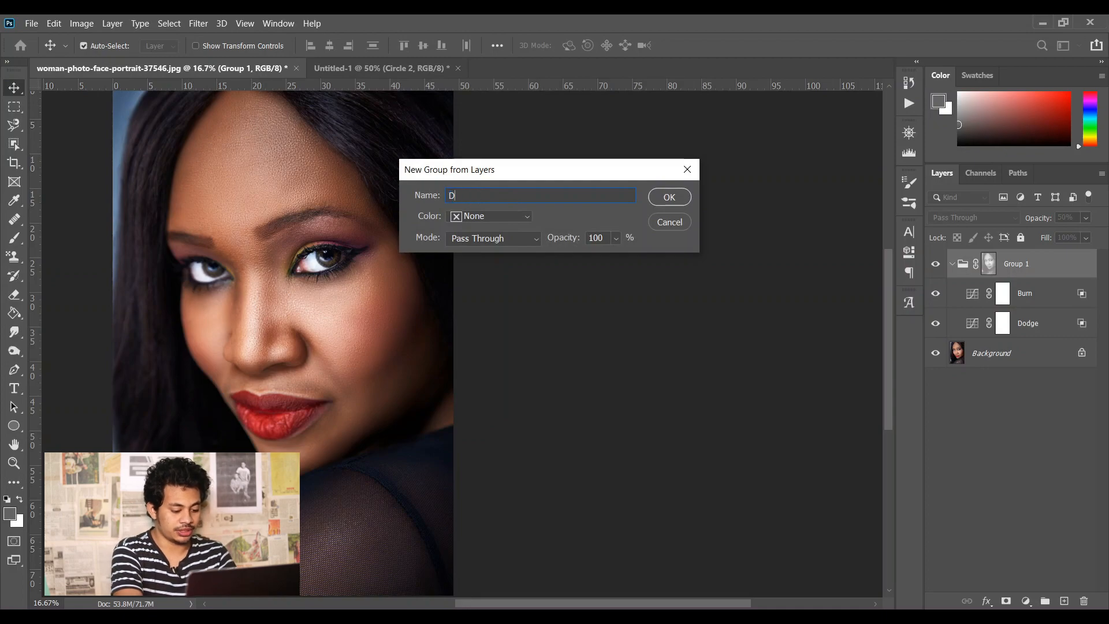
type("odge &")
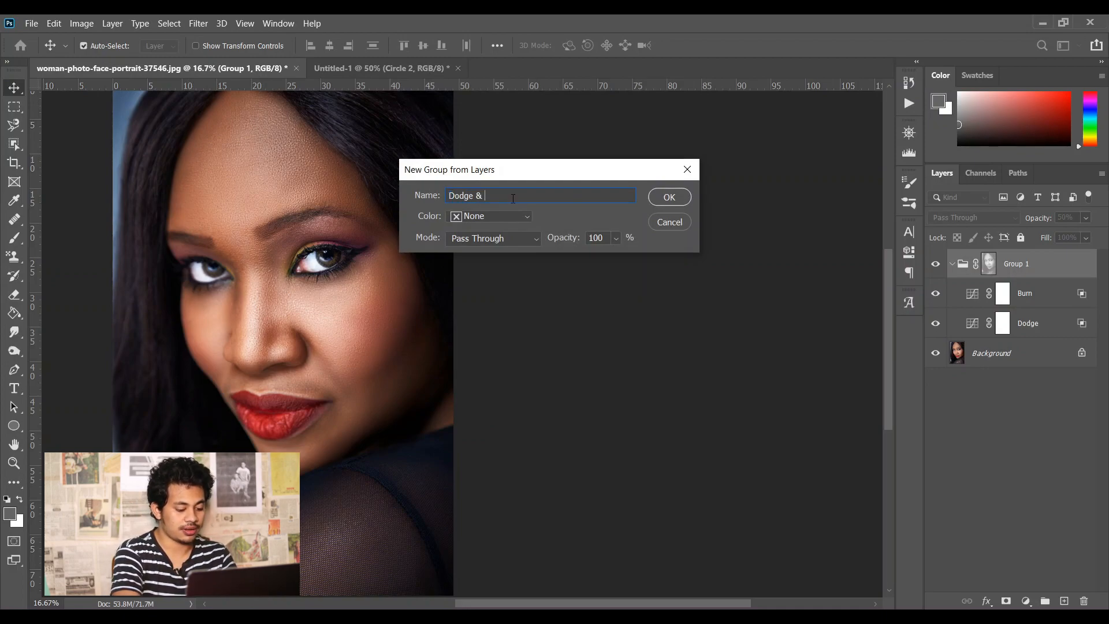
left_click(667, 196)
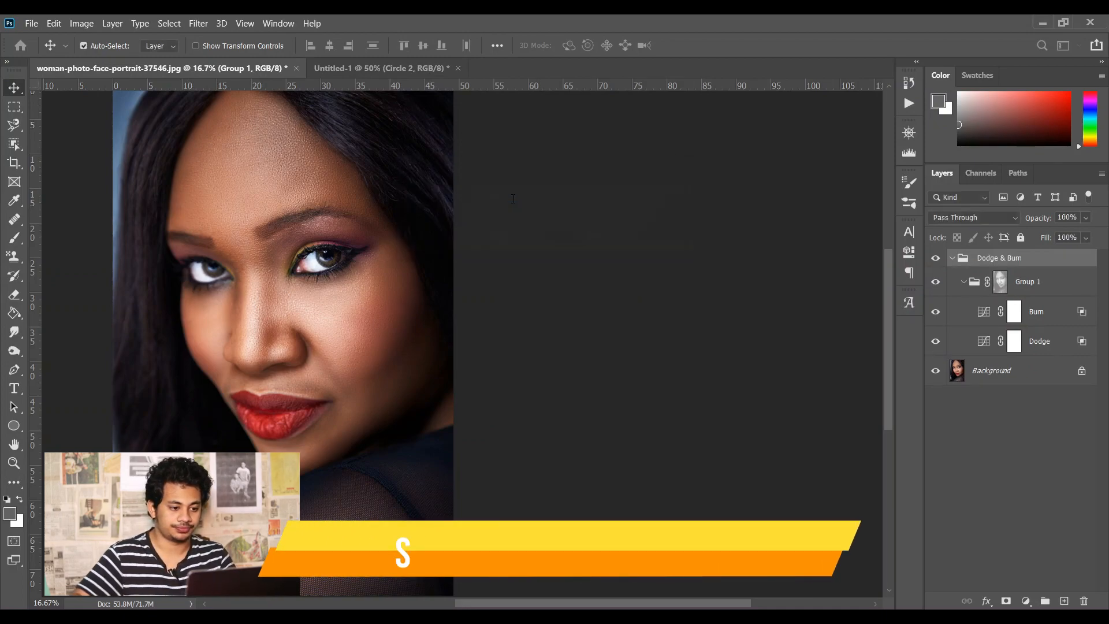
left_click(952, 258)
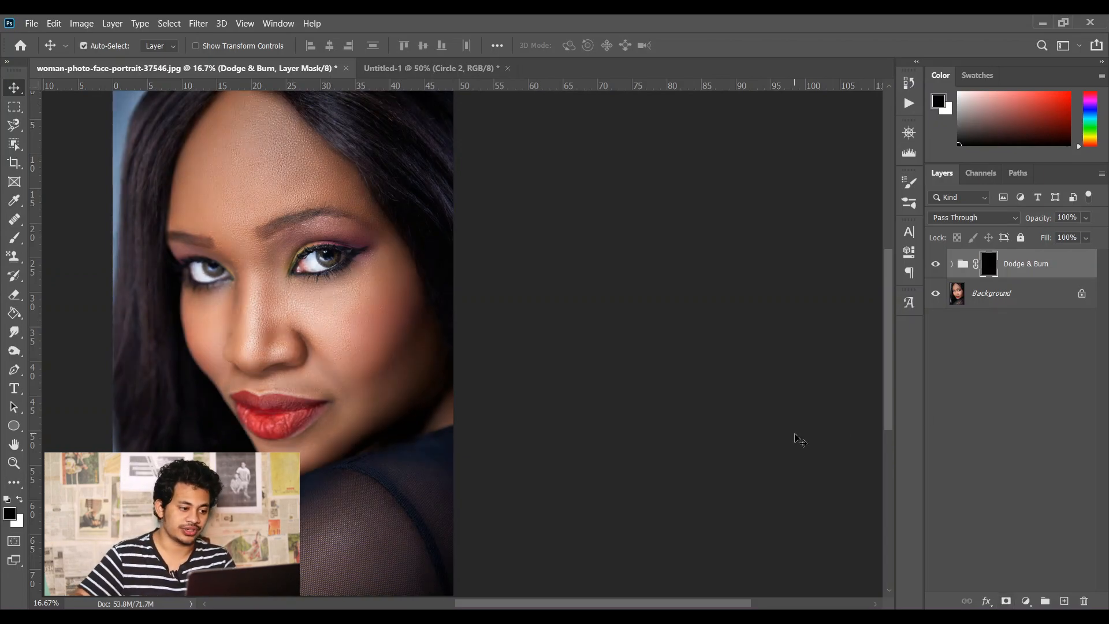
mouse_move(514, 435)
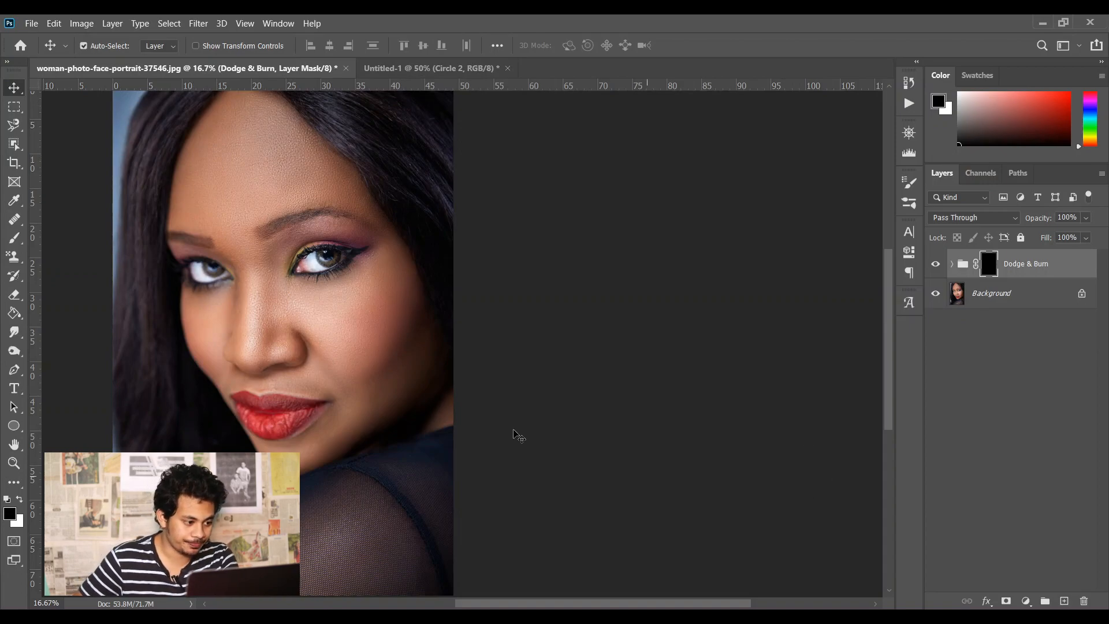
Select the Brush tool and set the foreground colour to white.
left_click(14, 239)
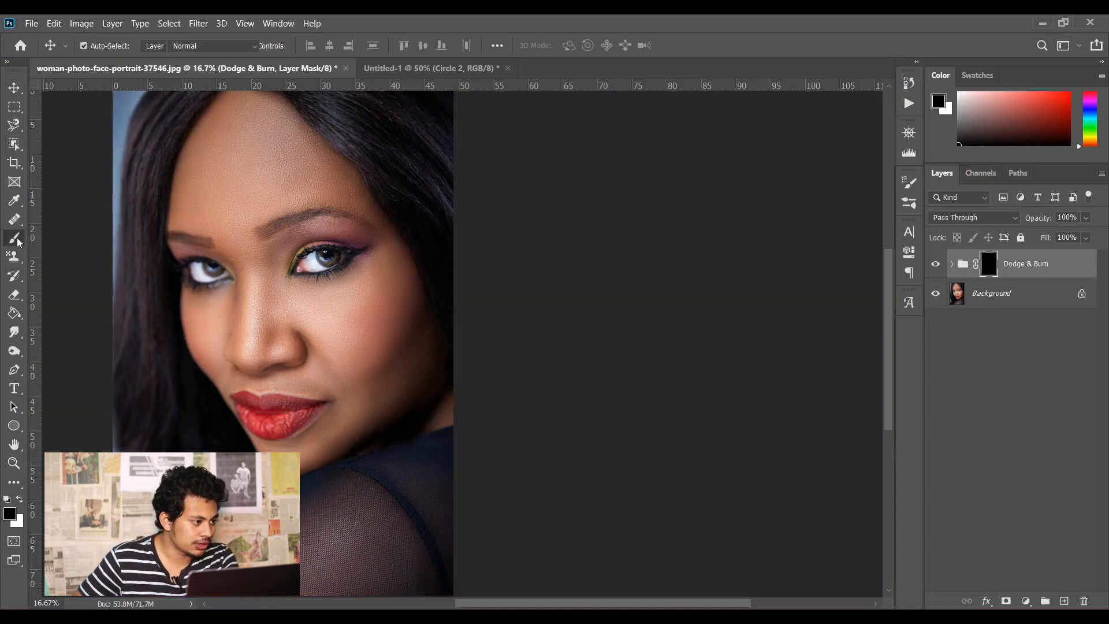
left_click(14, 239)
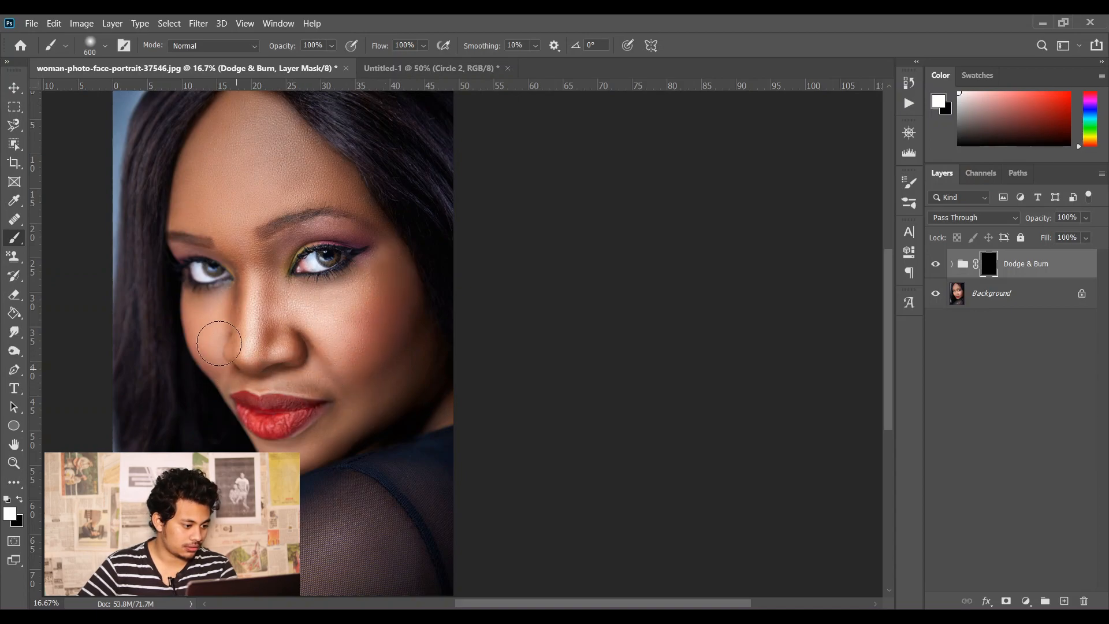
mouse_move(296, 453)
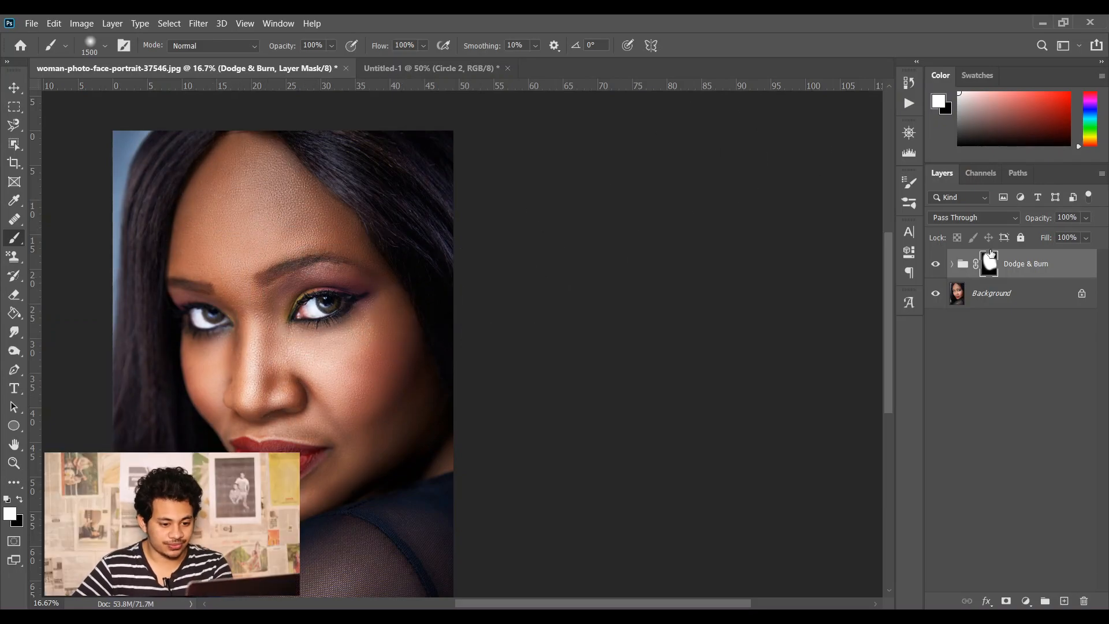
Toggle the Dodge & Burn group on and off to compare the 45% result, leaving it hidden.
left_click(935, 264)
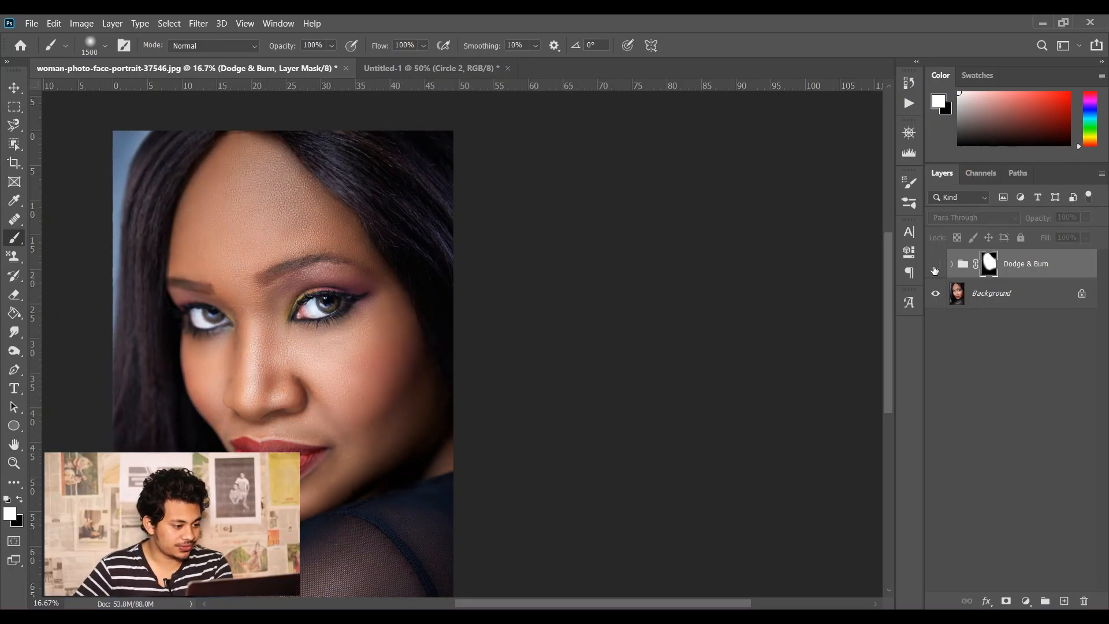
left_click(935, 264)
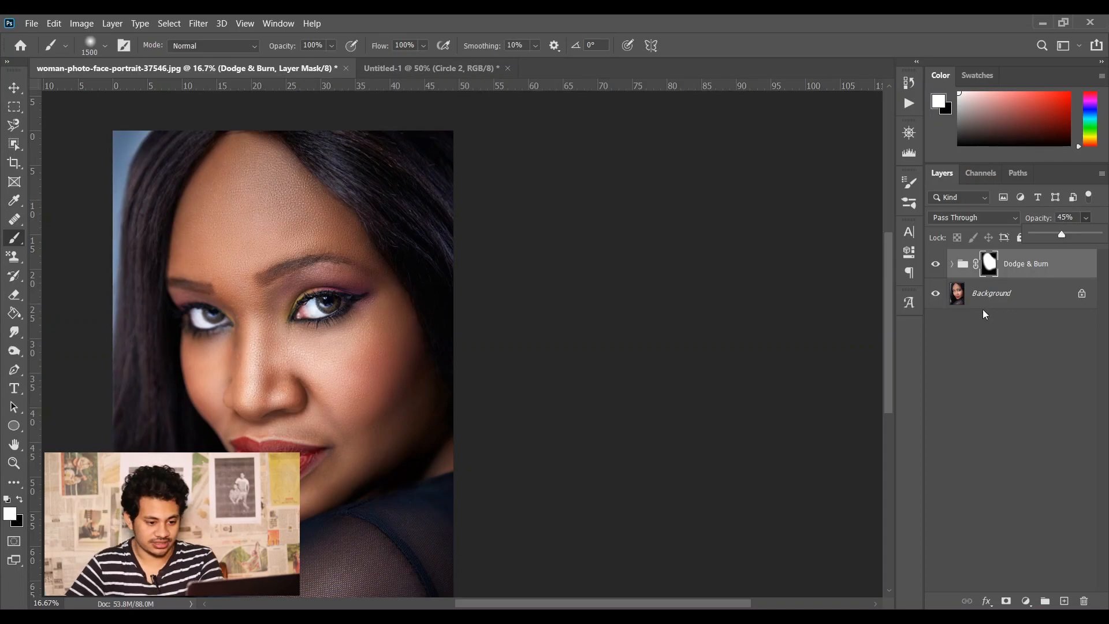
left_click(935, 263)
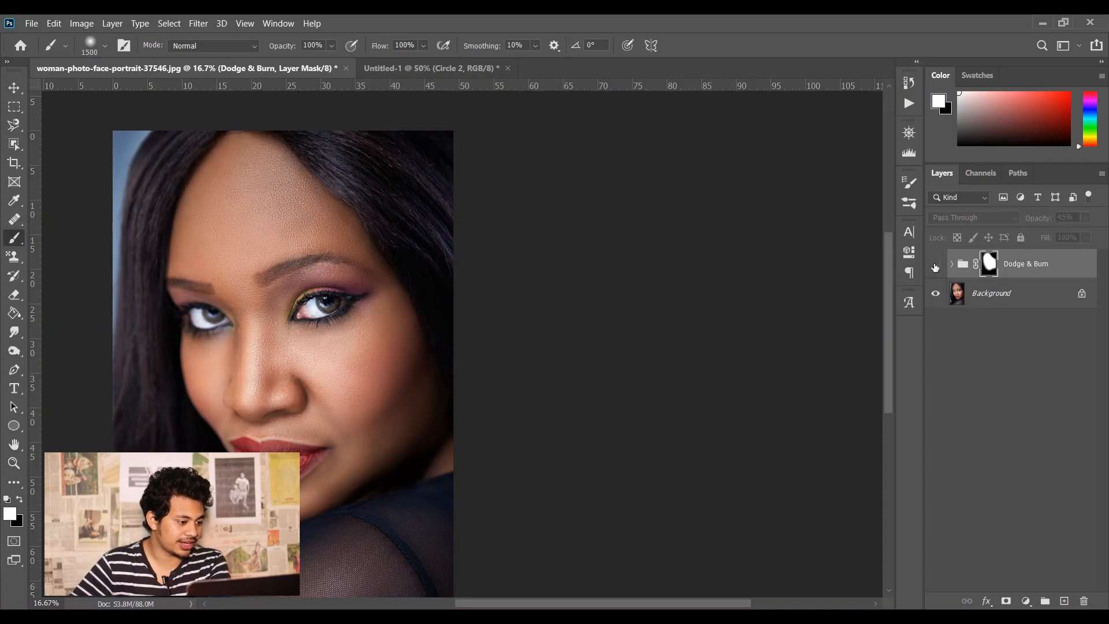
mouse_move(689, 286)
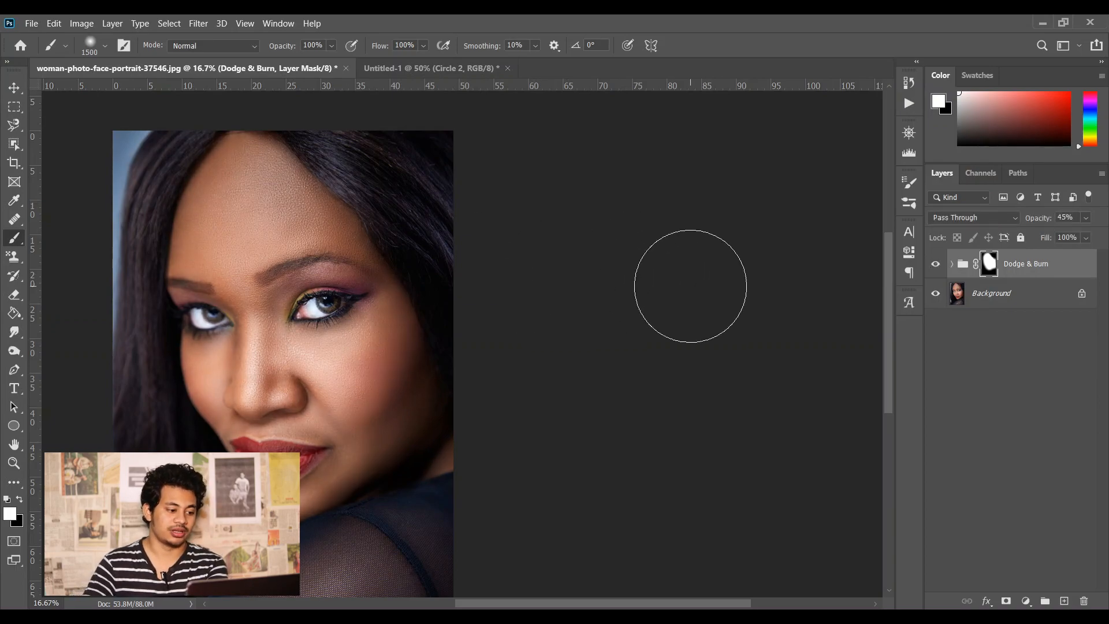